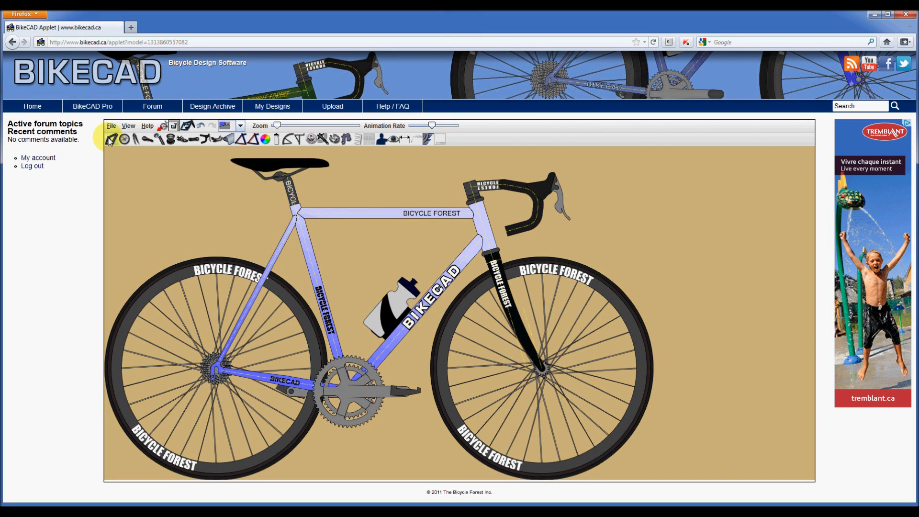
In Primary dimensions, try a head angle of 60.5° and revert it to 73°
click(134, 139)
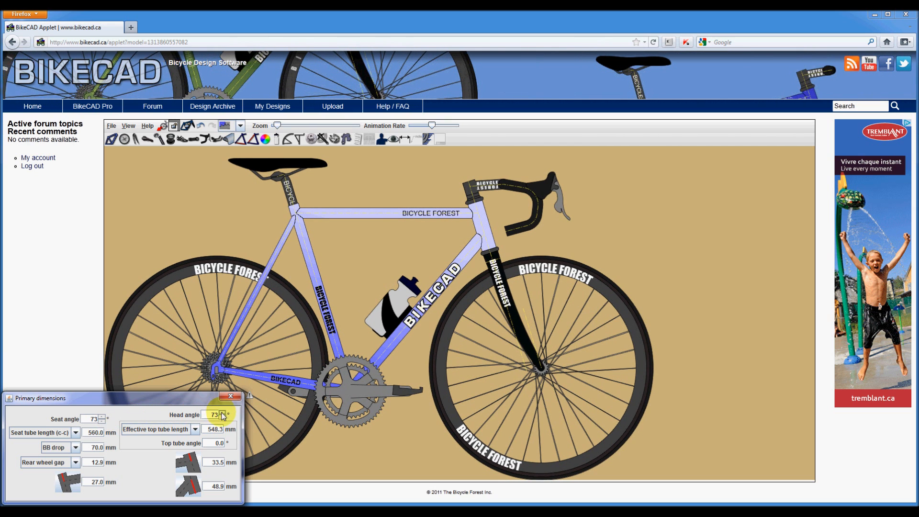
click(223, 417)
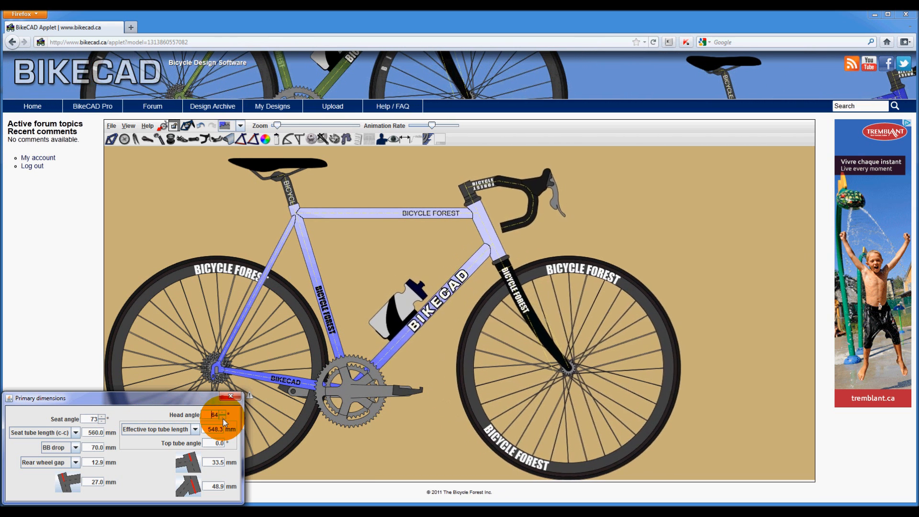
text(60.5)
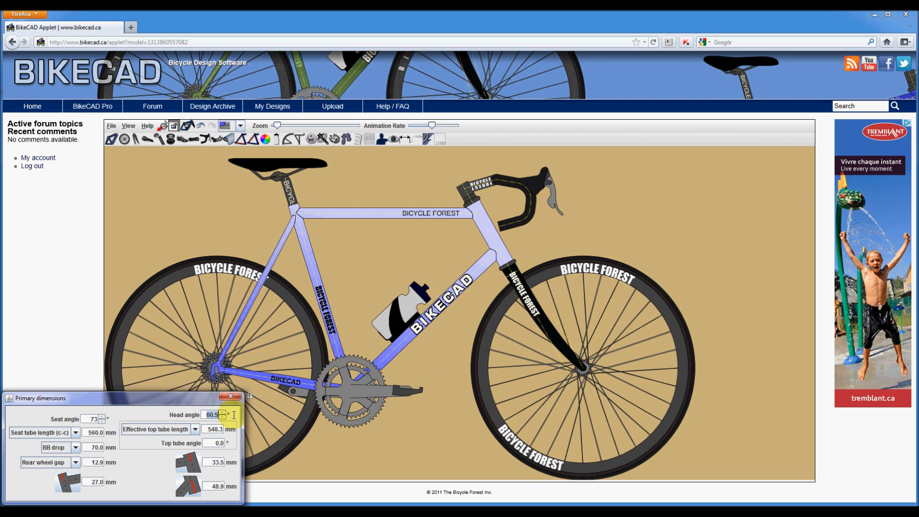
click(223, 412)
text(73)
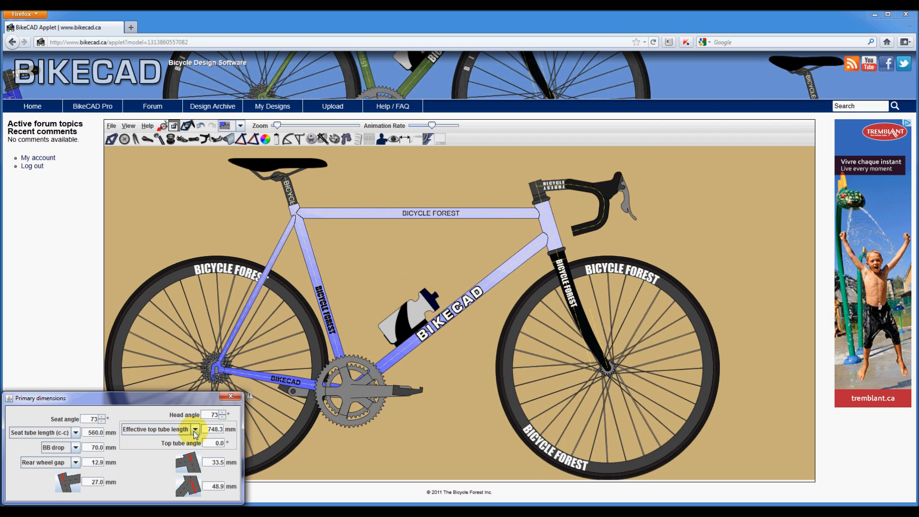
click(212, 429)
text(548.3)
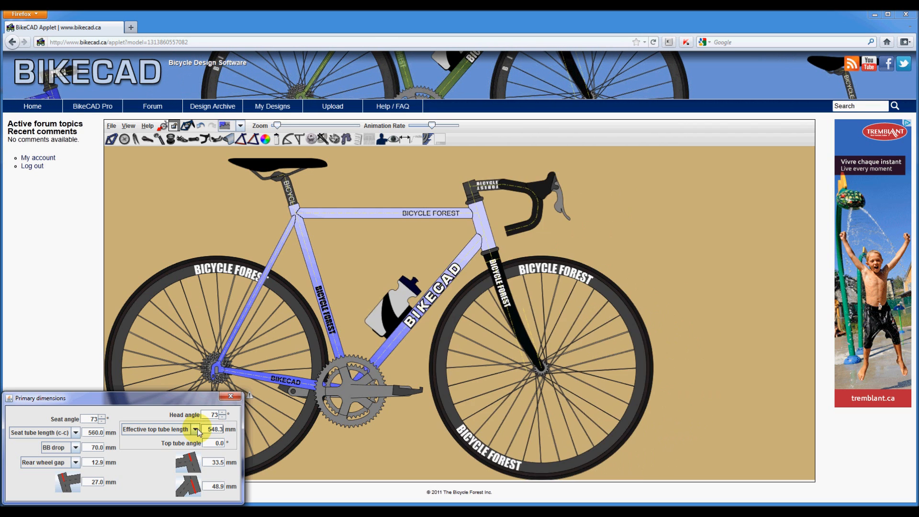
Specify frame length by front centre distance and set head tube length to 200 mm
click(195, 429)
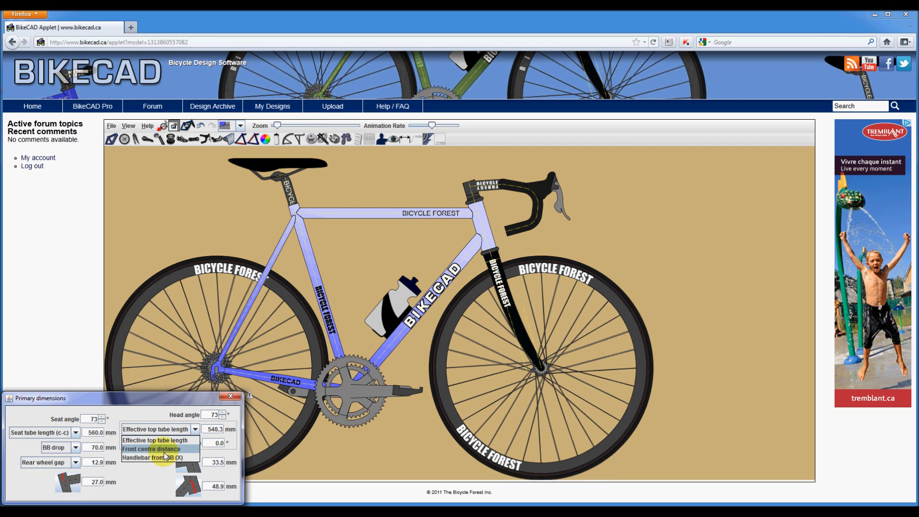
click(151, 448)
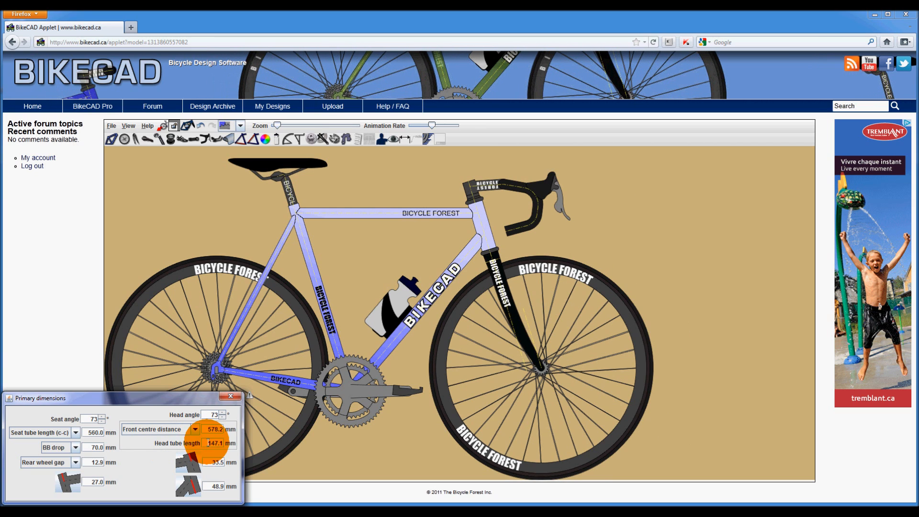
text(200.0)
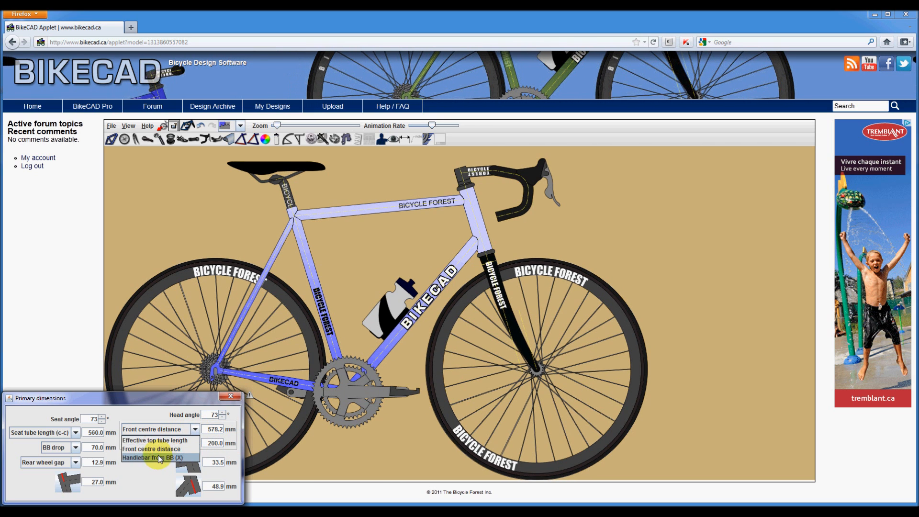
click(152, 457)
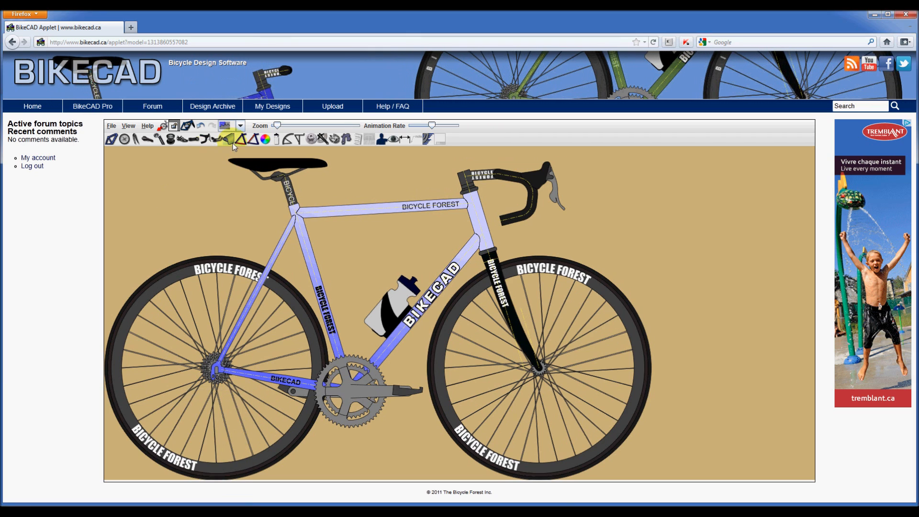
In Tubing, set the top tube curve to -150.0 then untick Curved for a straight top tube
click(223, 140)
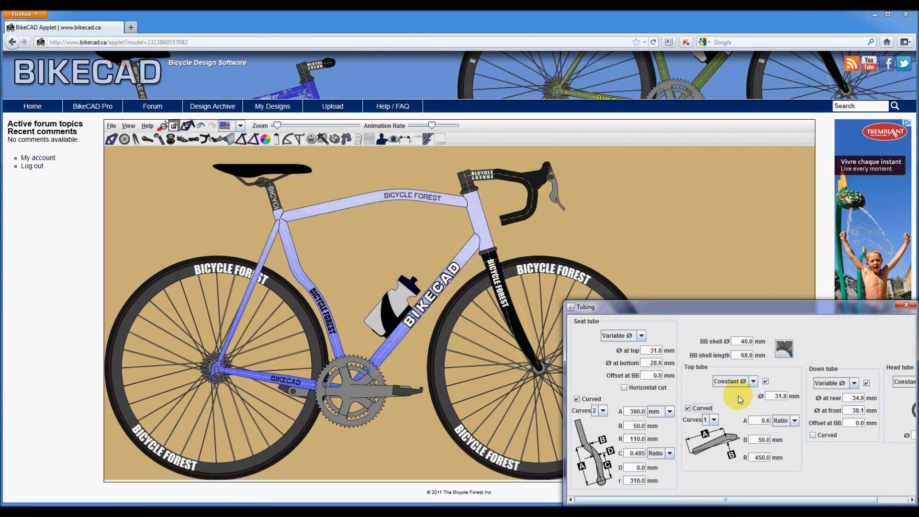
click(712, 411)
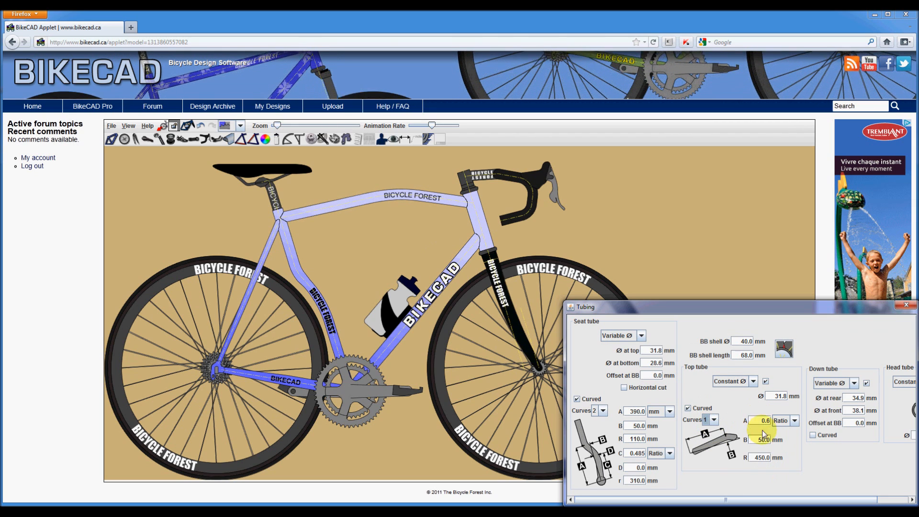
text(-150.0)
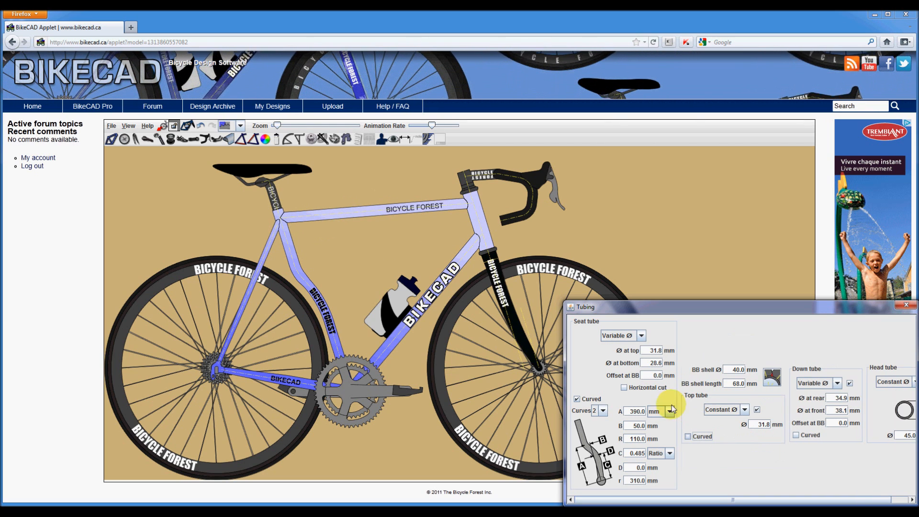
click(904, 306)
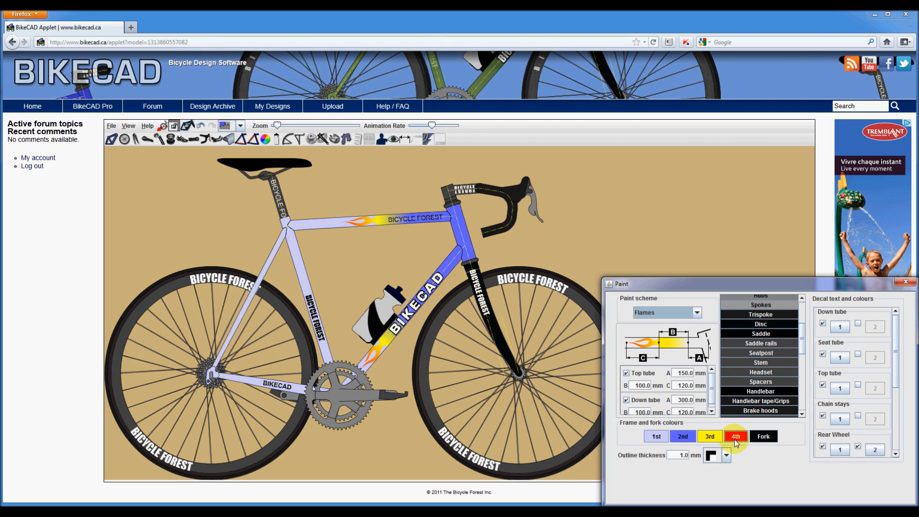
Set the second frame colour of the Flames paint scheme to red
click(681, 437)
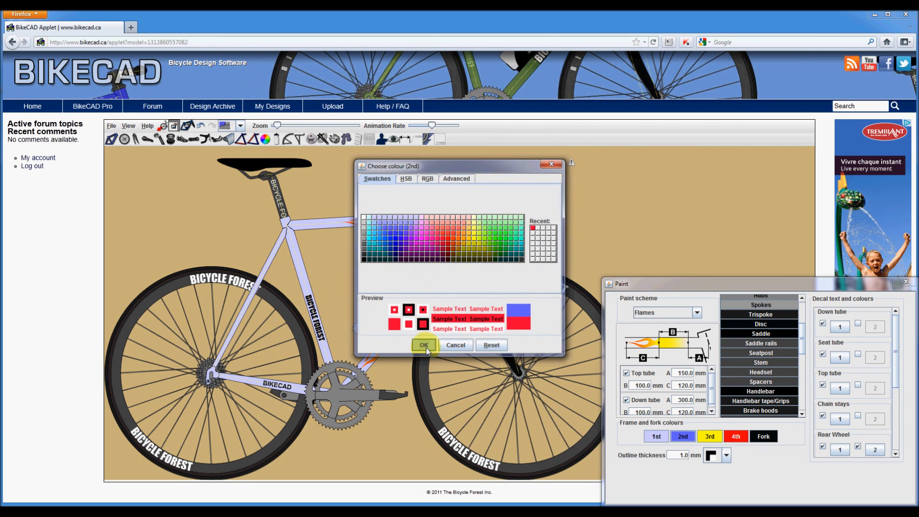
click(424, 344)
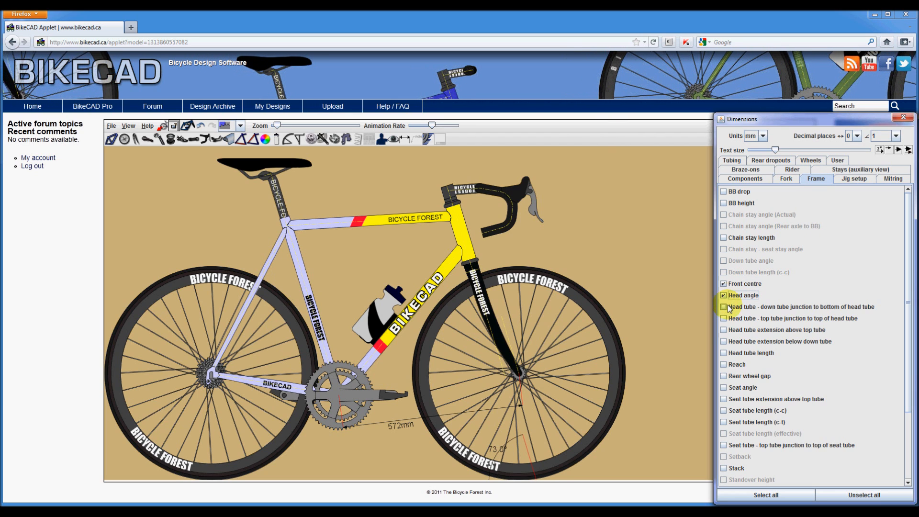
Tick another frame measurement so reach and stack appear on the drawing
click(724, 364)
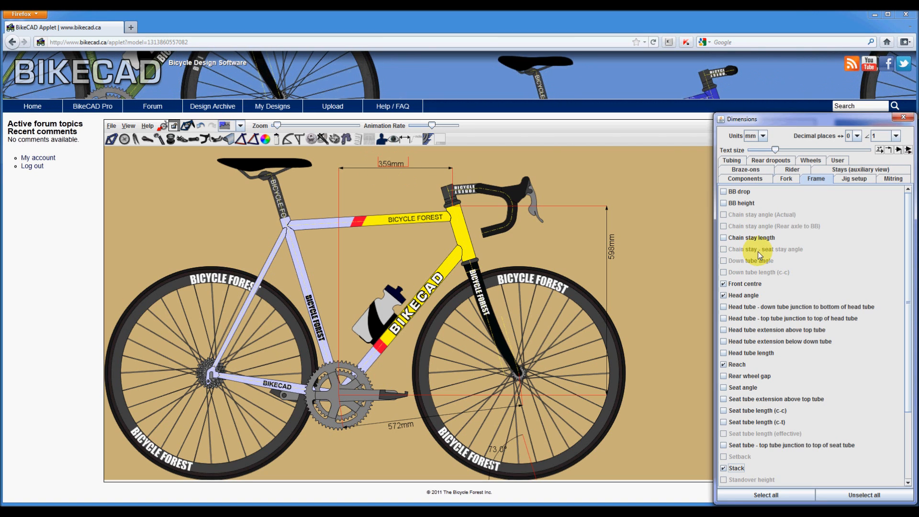
mouse_move(759, 275)
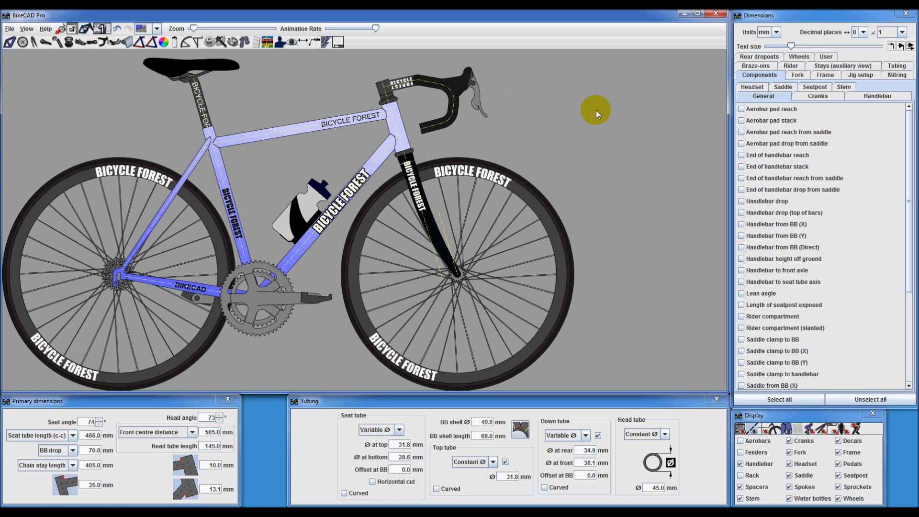
mouse_move(871, 77)
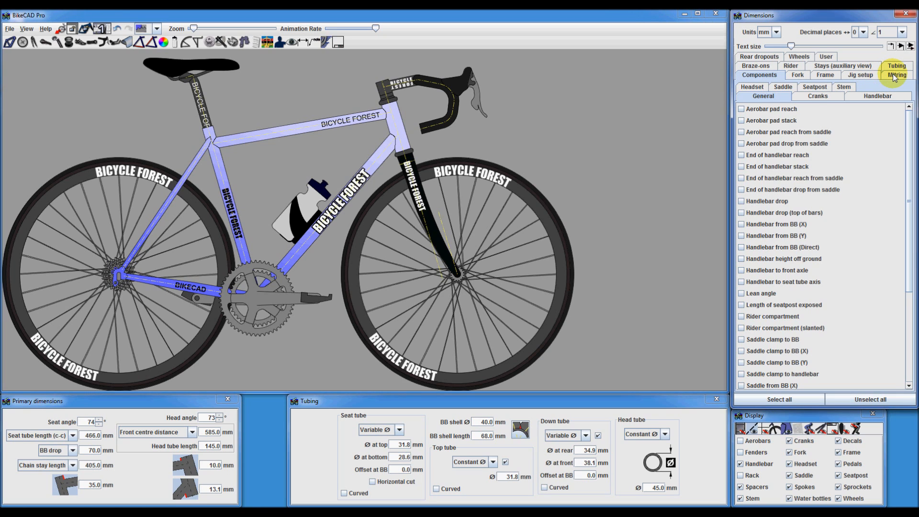
Show the Frame measurement list and add a linear dimension from handlebar to saddle
click(824, 75)
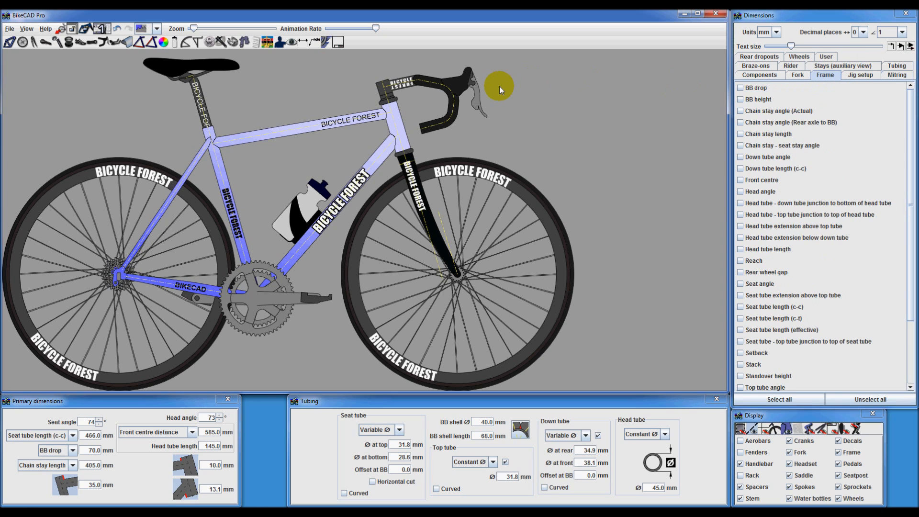
right_click(499, 88)
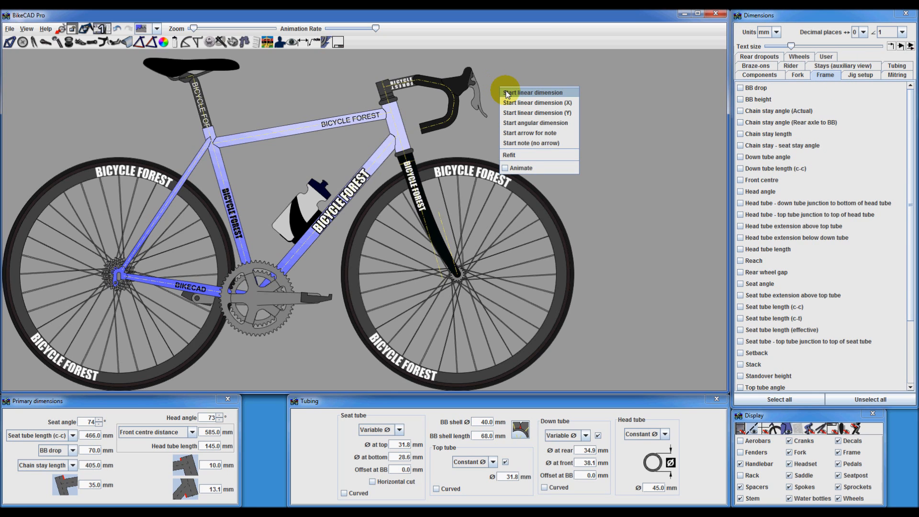
click(531, 93)
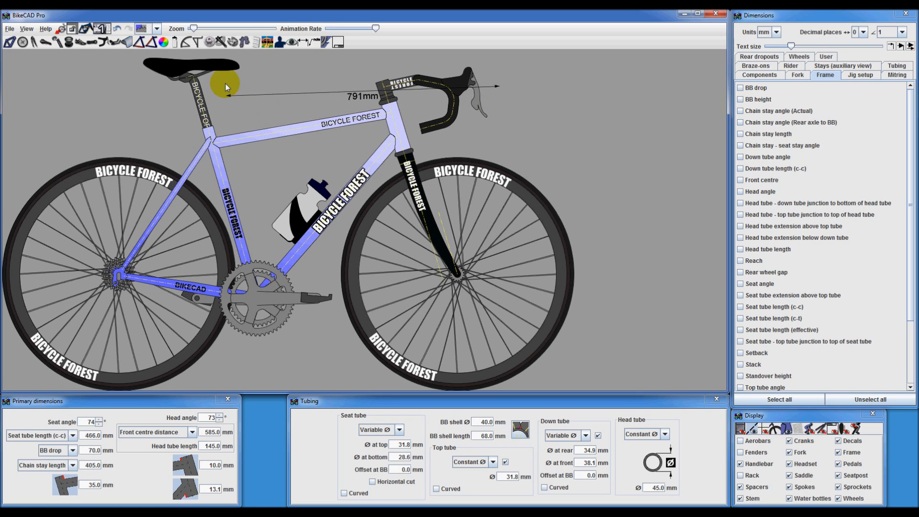
drag(225, 87, 229, 195)
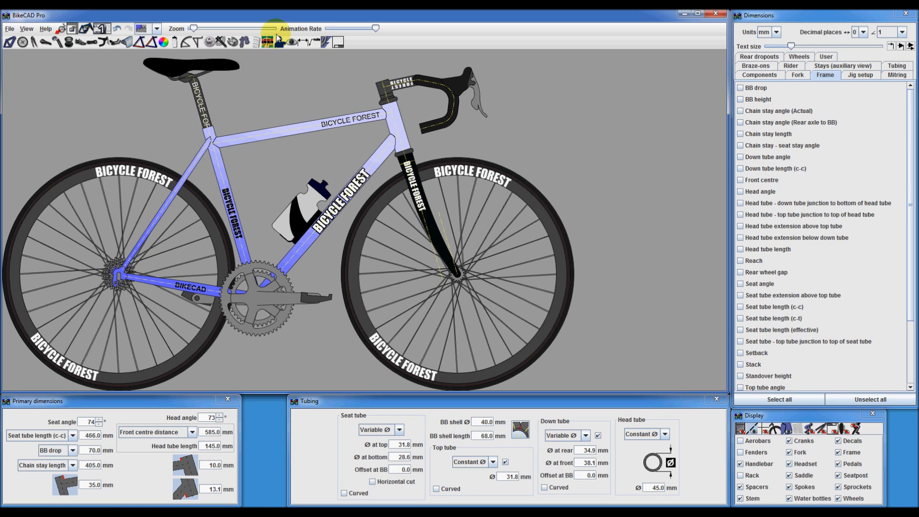
Show a rider figure seated on the bike via the Fit advisor preview
click(281, 42)
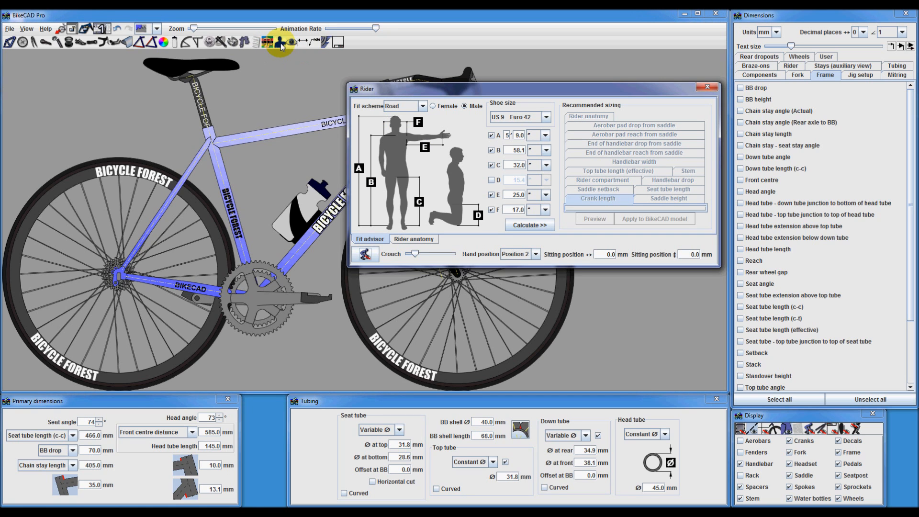
click(365, 255)
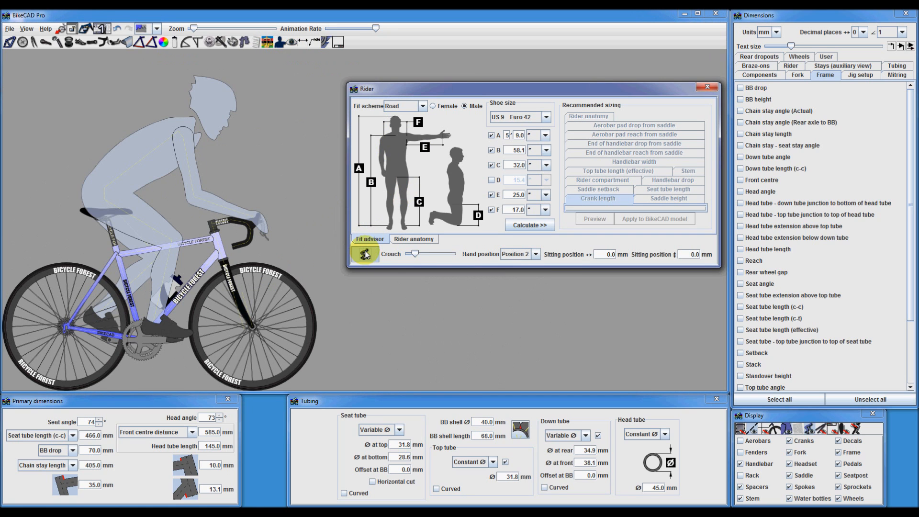
right_click(239, 127)
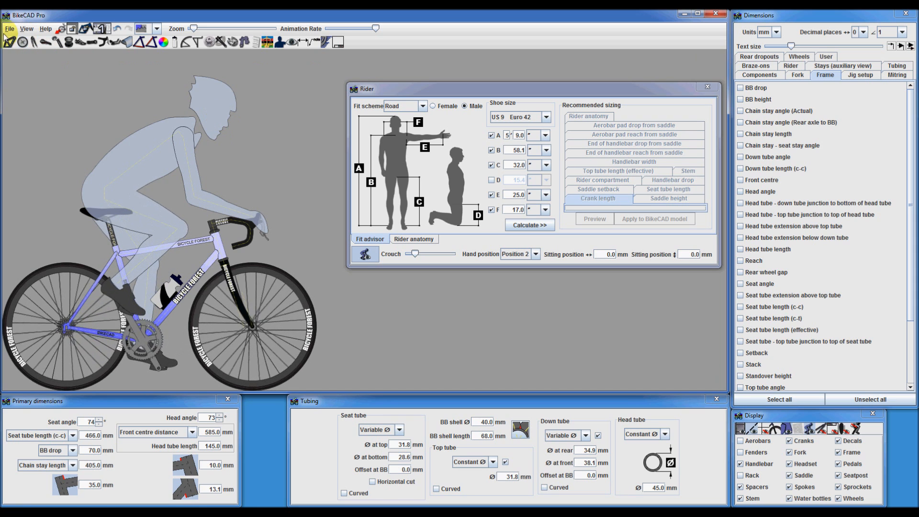
Export the mitre template as an 8.5"x11" PDF from the File menu
click(9, 28)
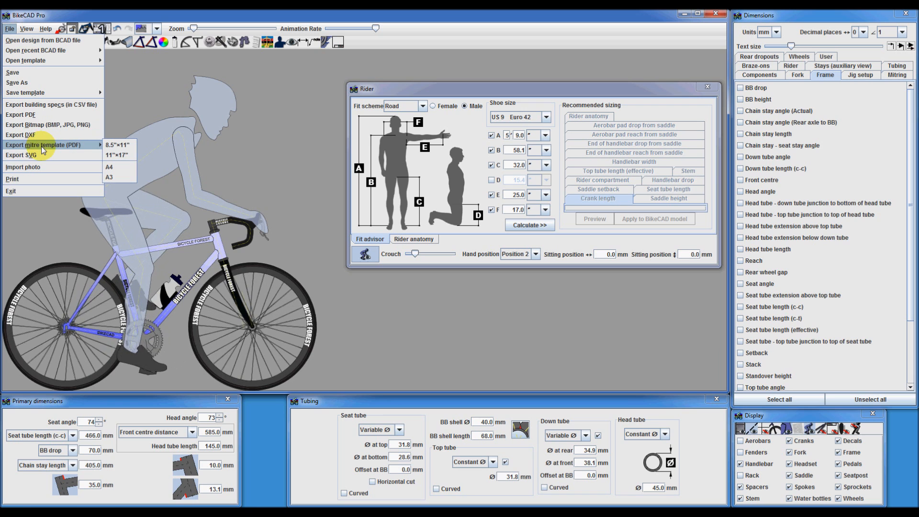
mouse_move(119, 147)
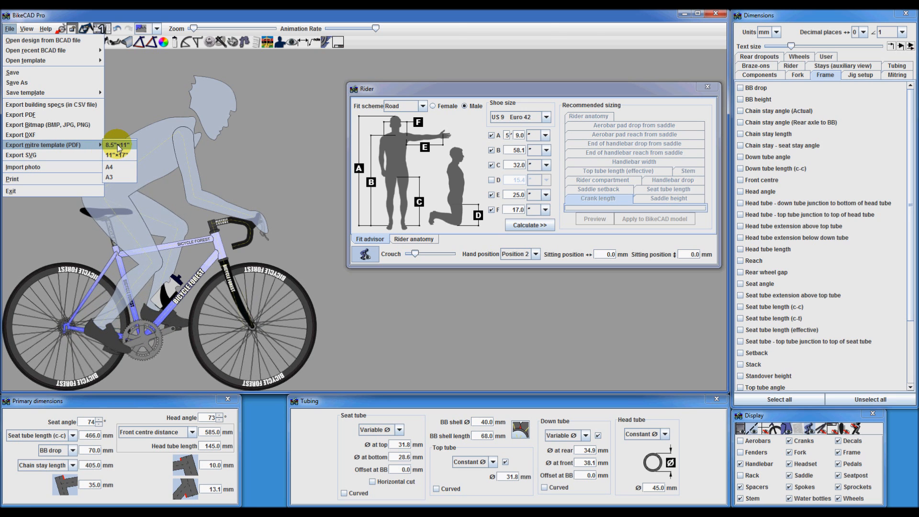
click(118, 144)
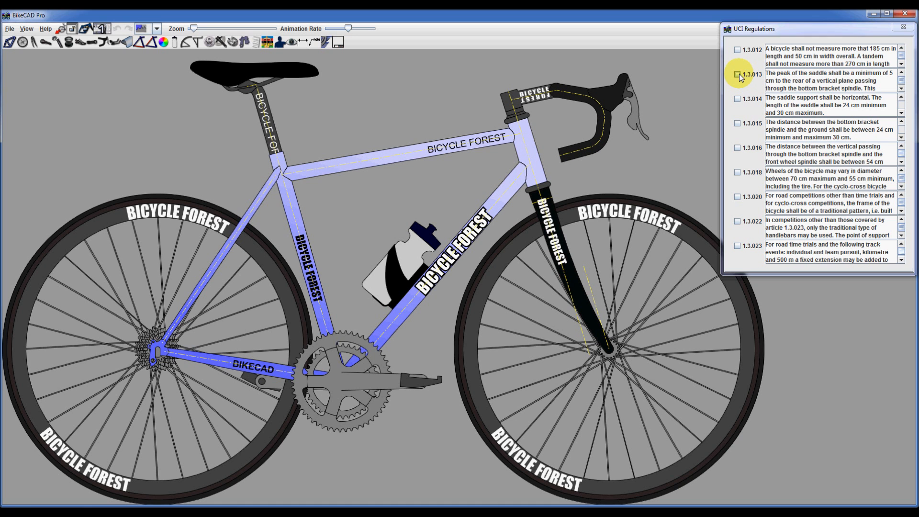
Tick UCI rule 1.3.013 to check the saddle position against regulations
click(737, 74)
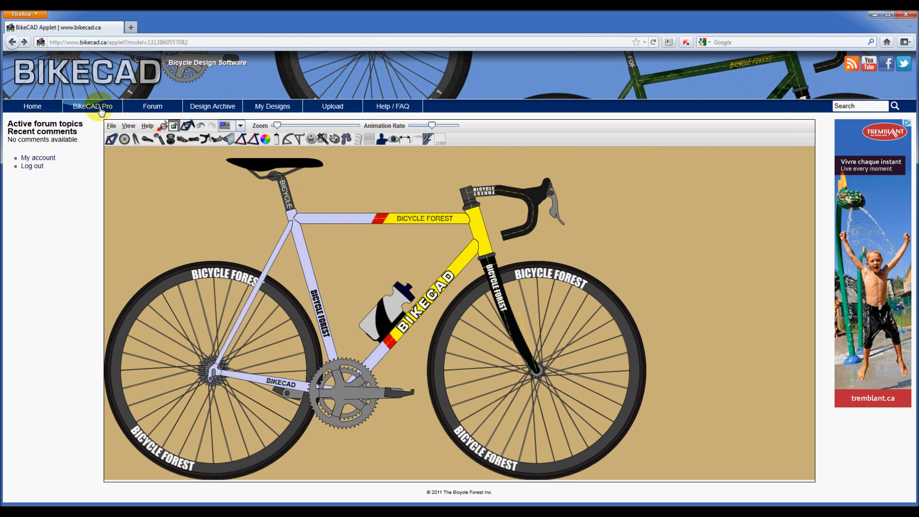
mouse_move(152, 106)
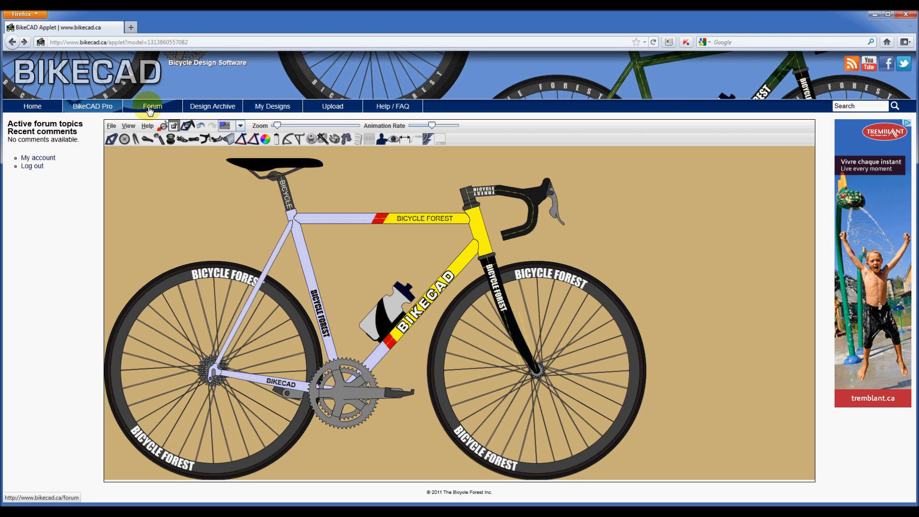
Visit the Forum page, then go to the Design Archive of shared designs
click(152, 106)
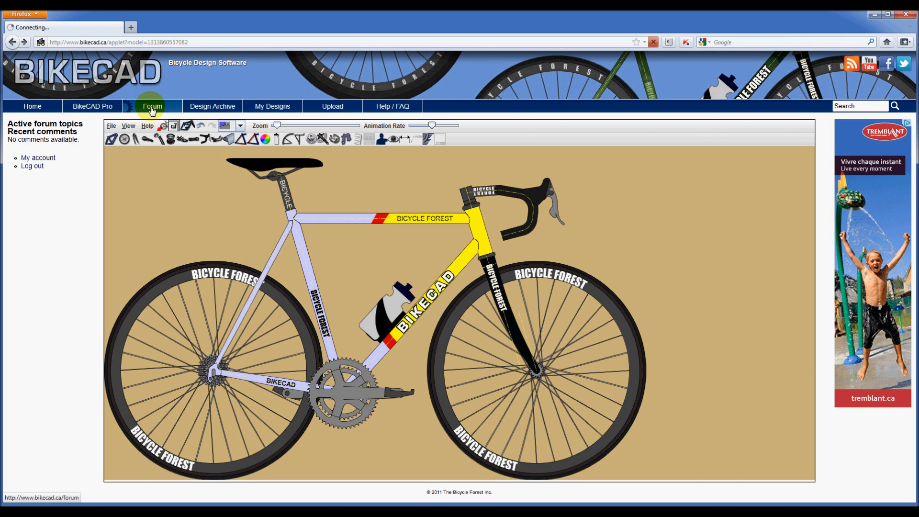
click(152, 107)
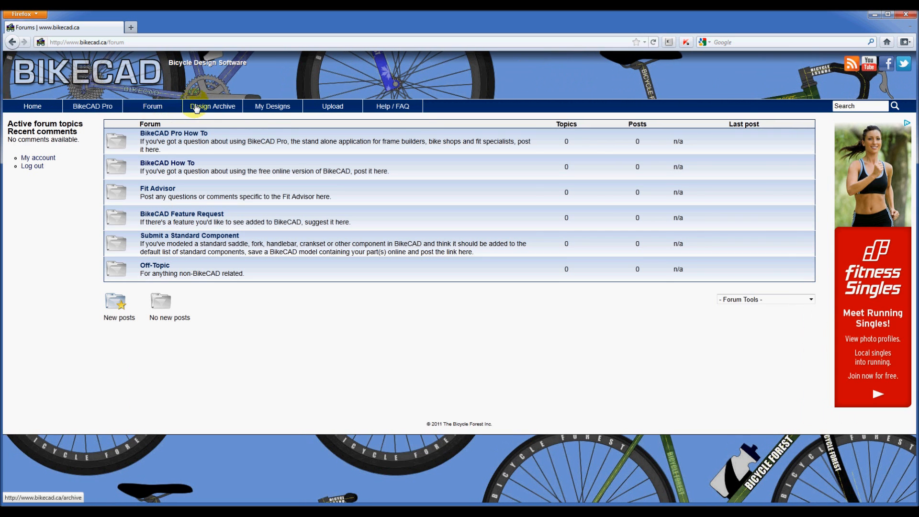
click(212, 106)
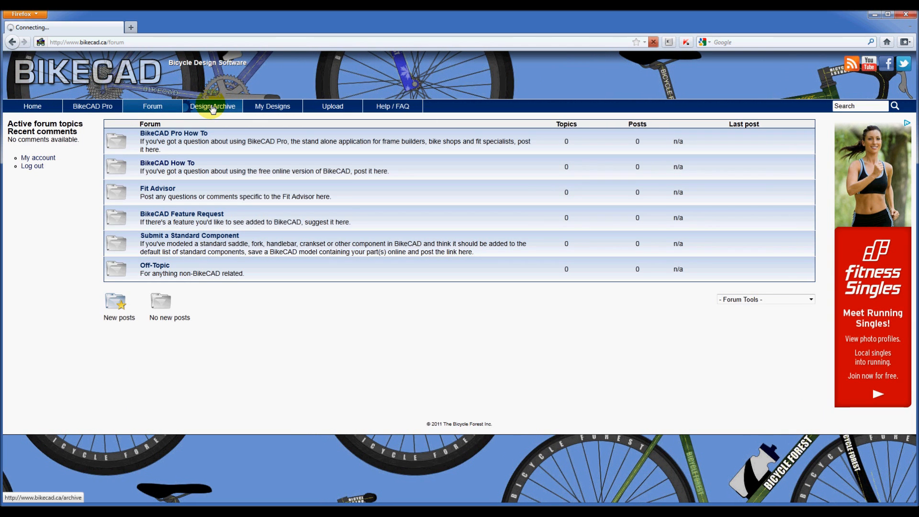
click(213, 107)
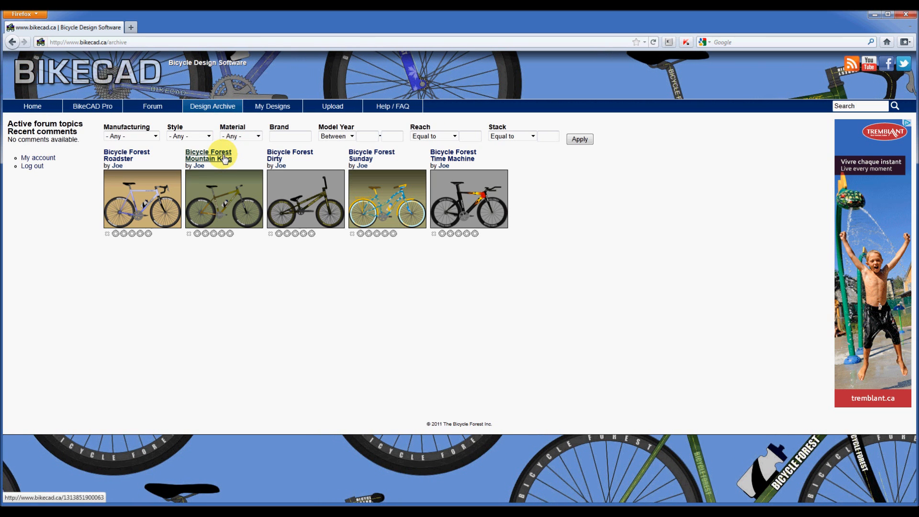
Open the Bicycle Forest Mountain King page and load the model into the online editor
click(208, 155)
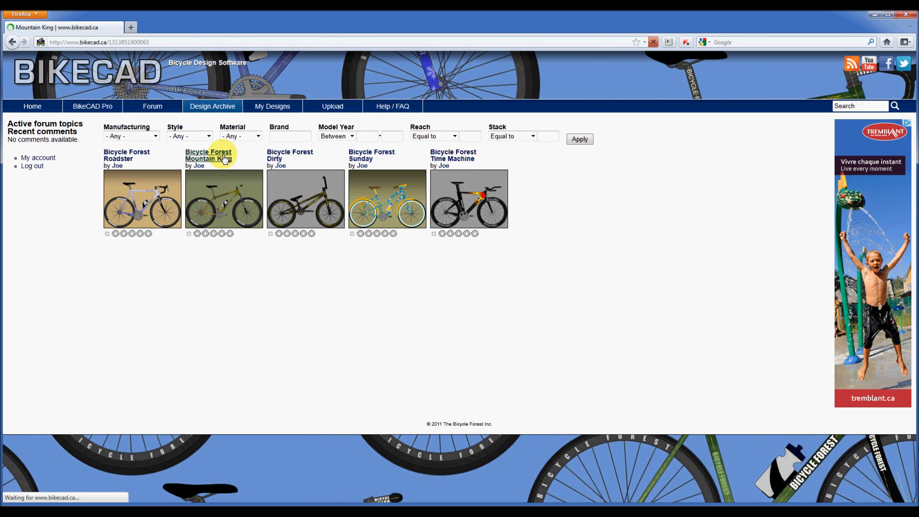
click(207, 155)
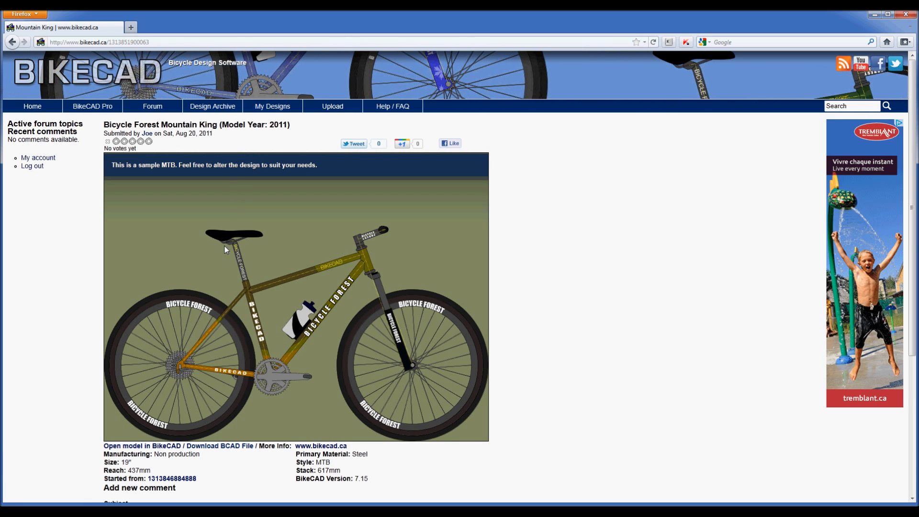
scroll(down, 3)
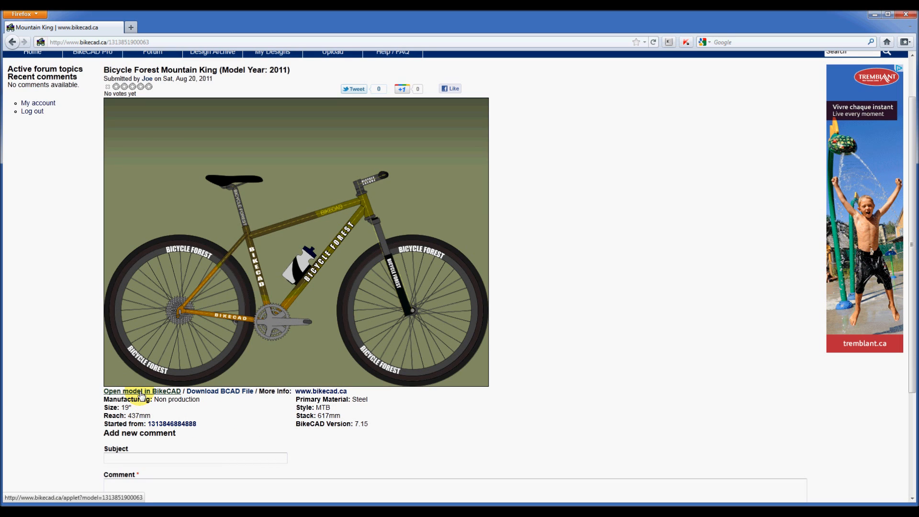
click(128, 390)
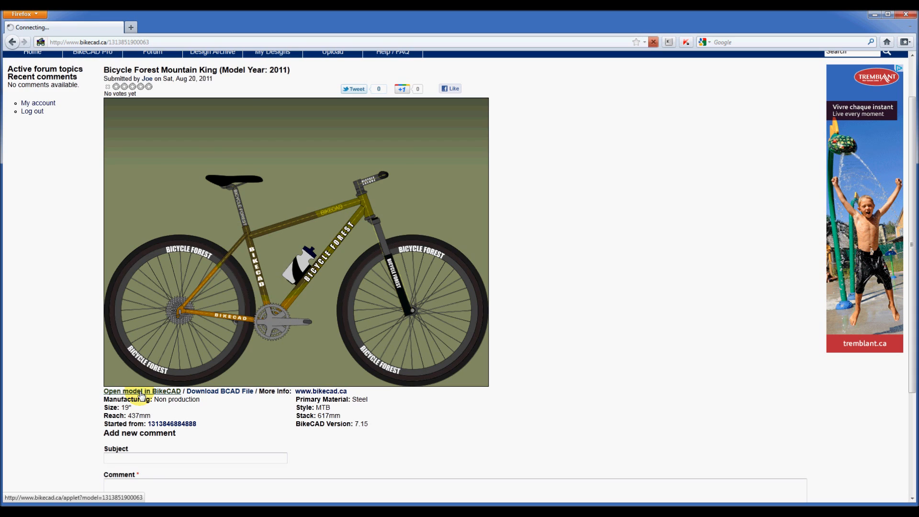
Load the Mountain King into the online editor and bring up its Paint settings
click(141, 391)
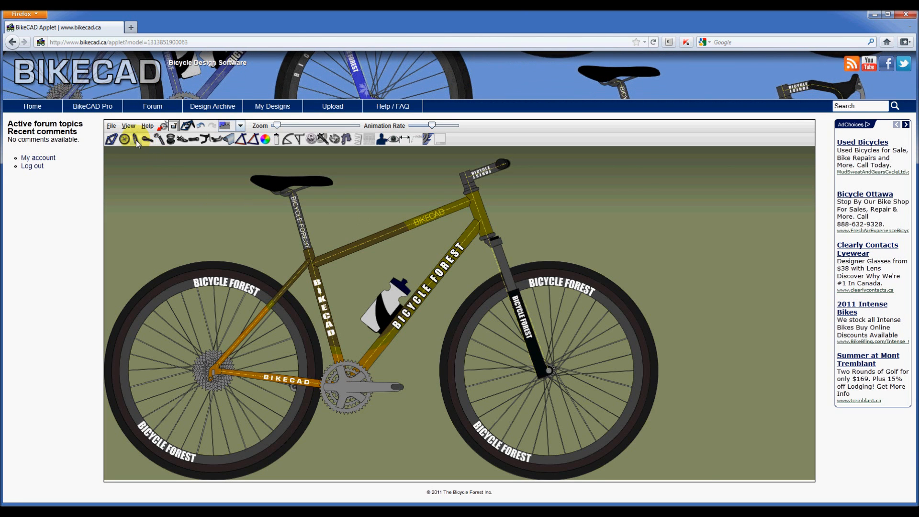
click(134, 138)
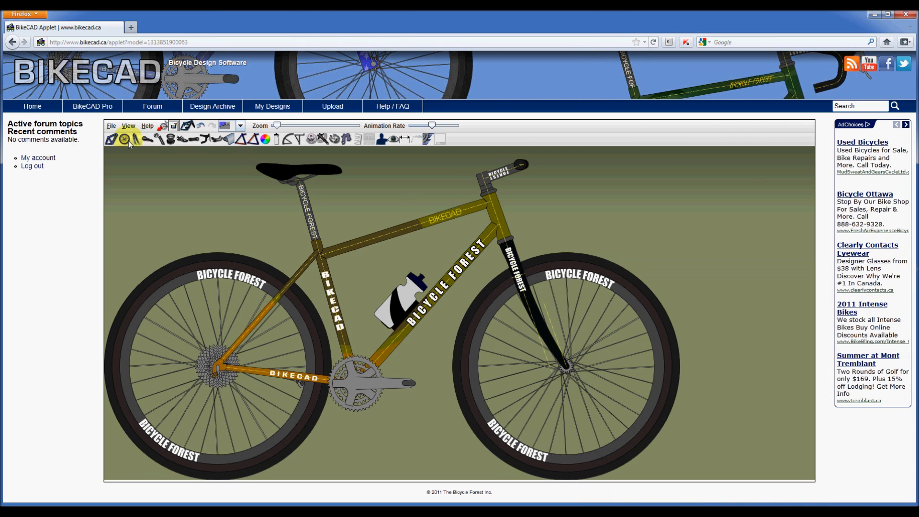
click(124, 139)
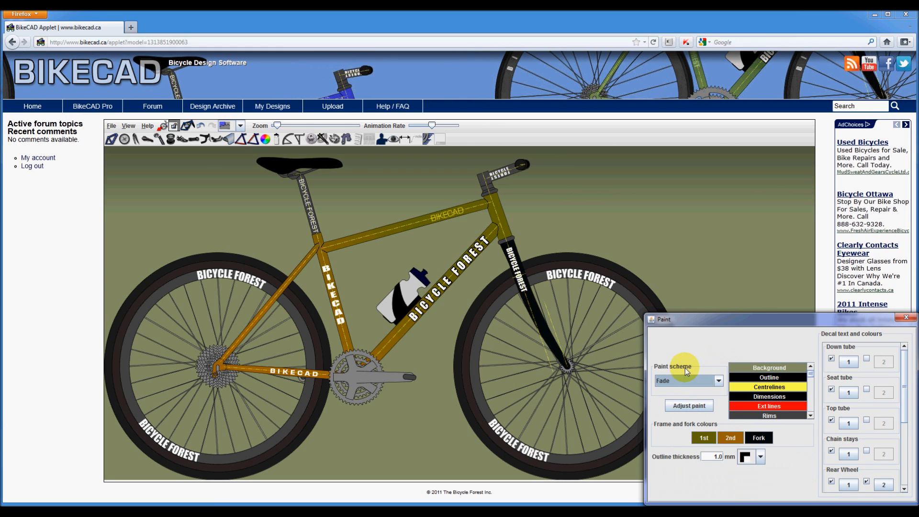
Set the frame's first fade colour to silver and the second to red
click(905, 317)
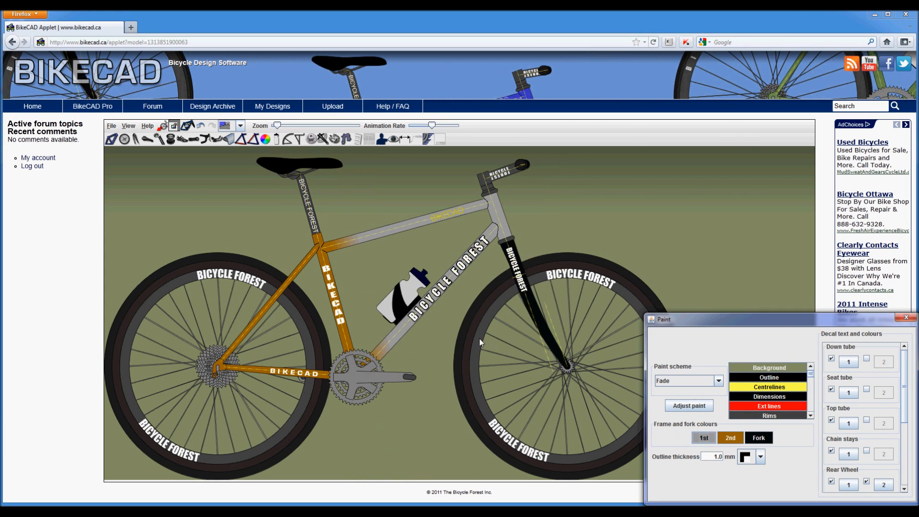
click(758, 438)
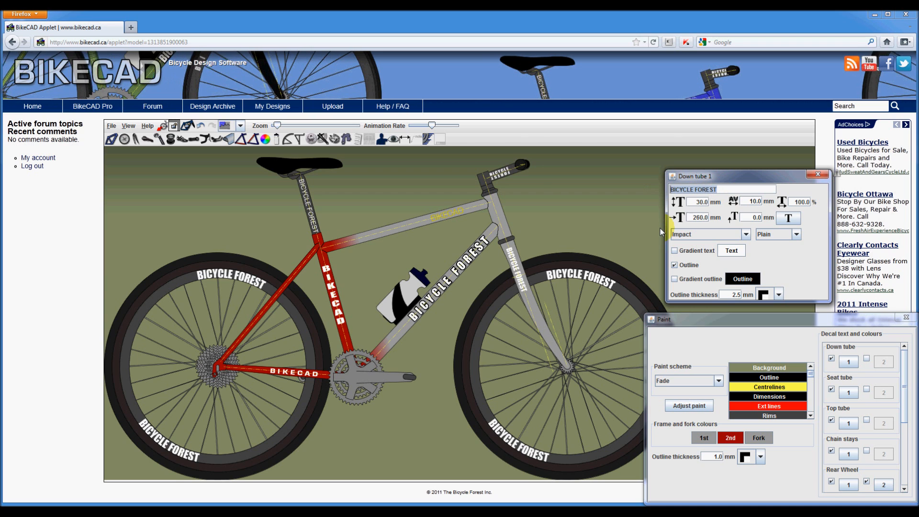
Set the down tube decal to ROCK MACHINE and a top tube decal to WILDCAT with a red outline
text(ROCK MAC)
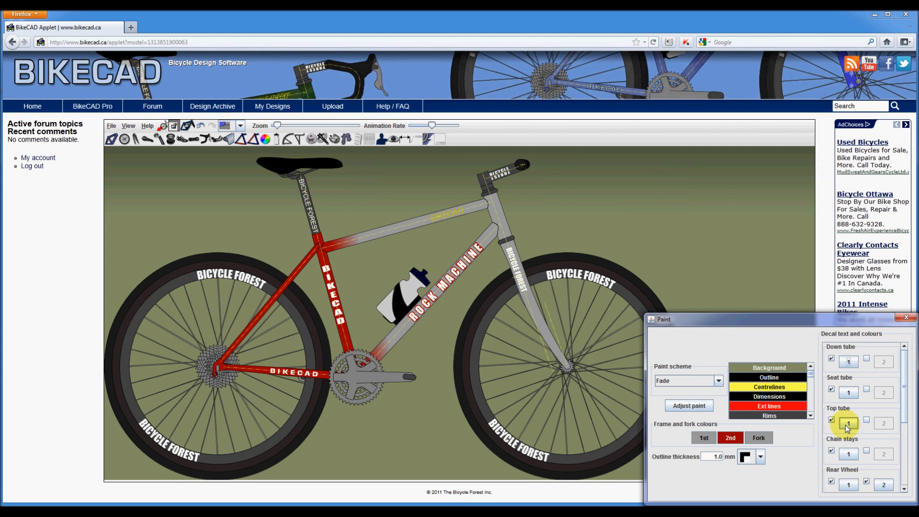
click(866, 420)
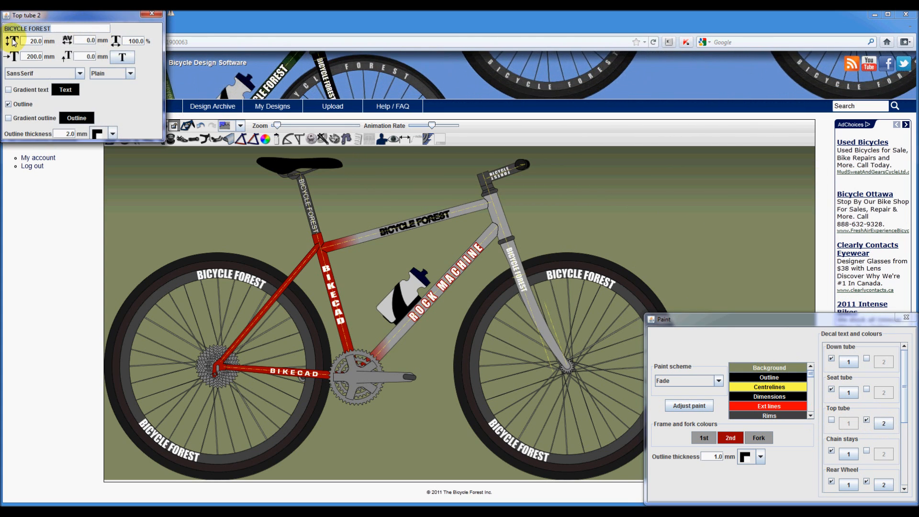
text(WILDCAT)
click(84, 40)
text(10)
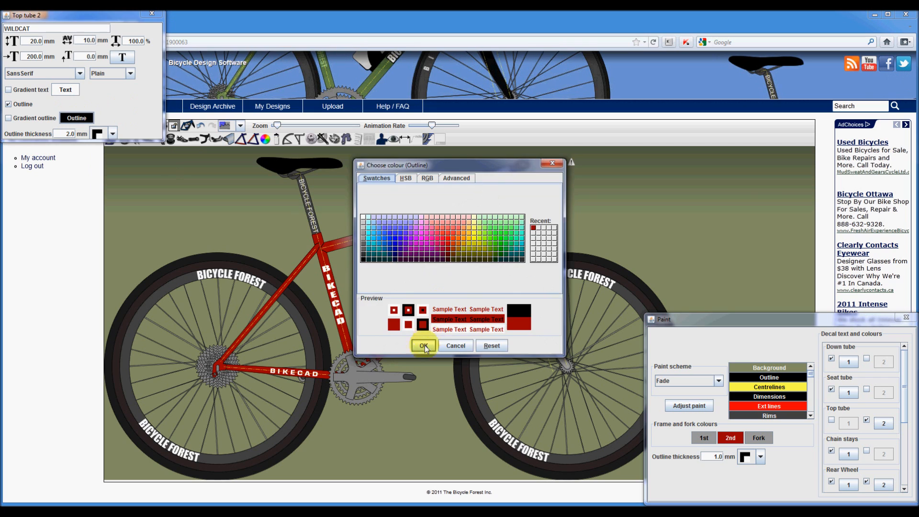
click(424, 346)
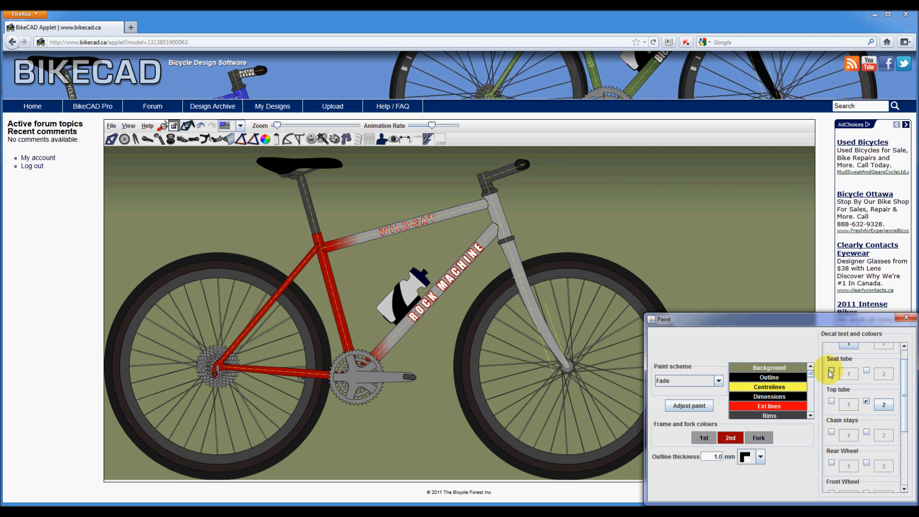
Close Paint and save the design online, titling it Wildcat Rock Machine
click(111, 126)
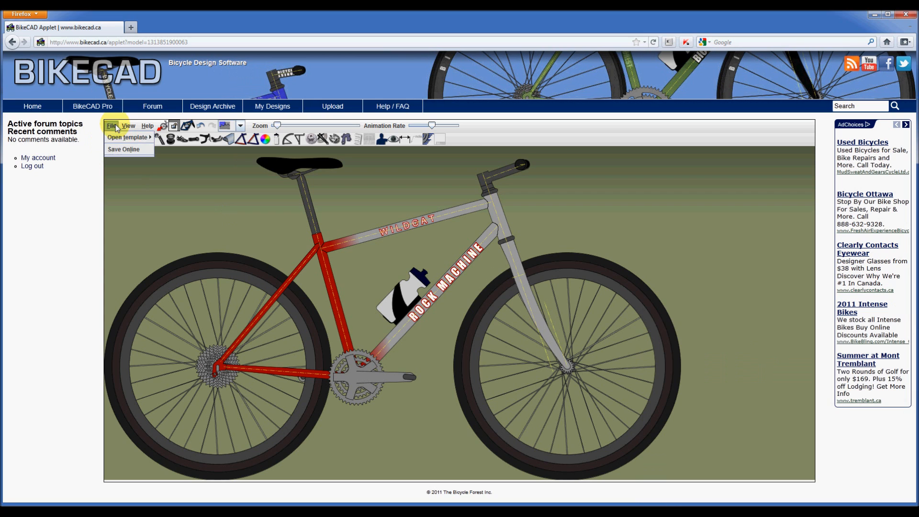
click(123, 150)
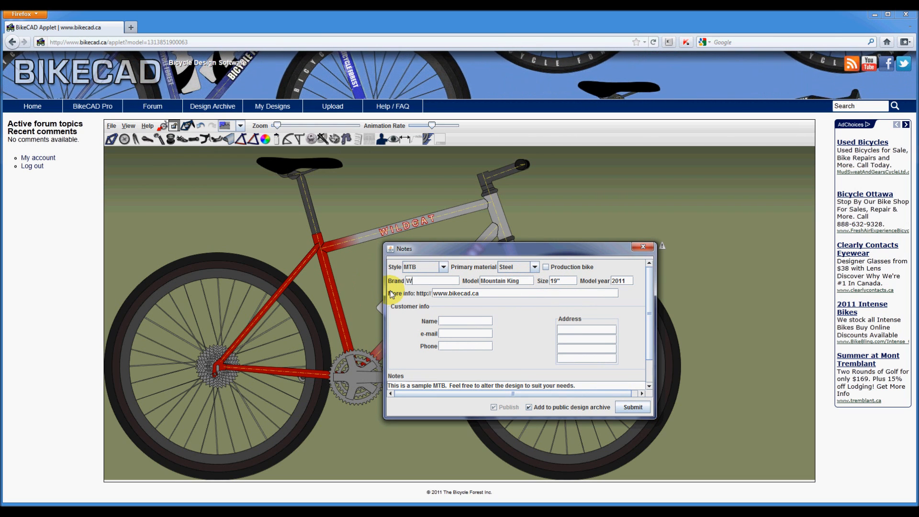
text(Wildcat)
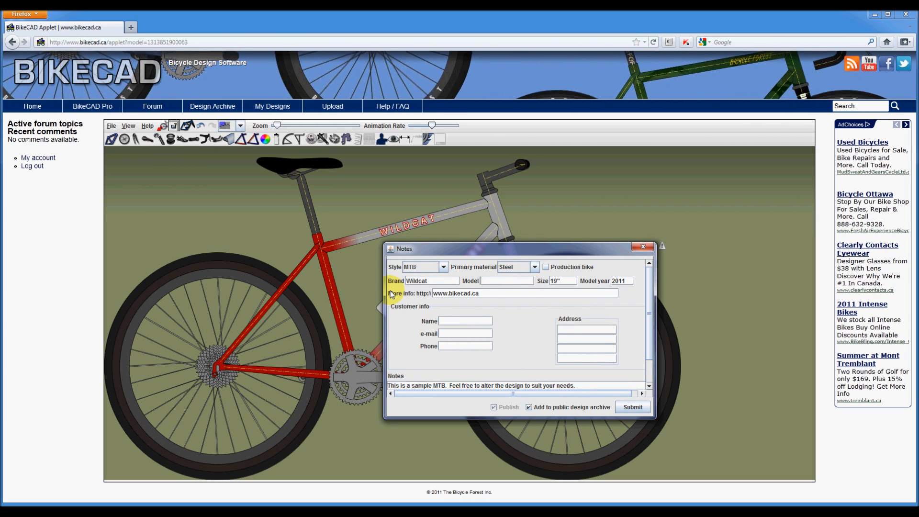
text(Rock Machine)
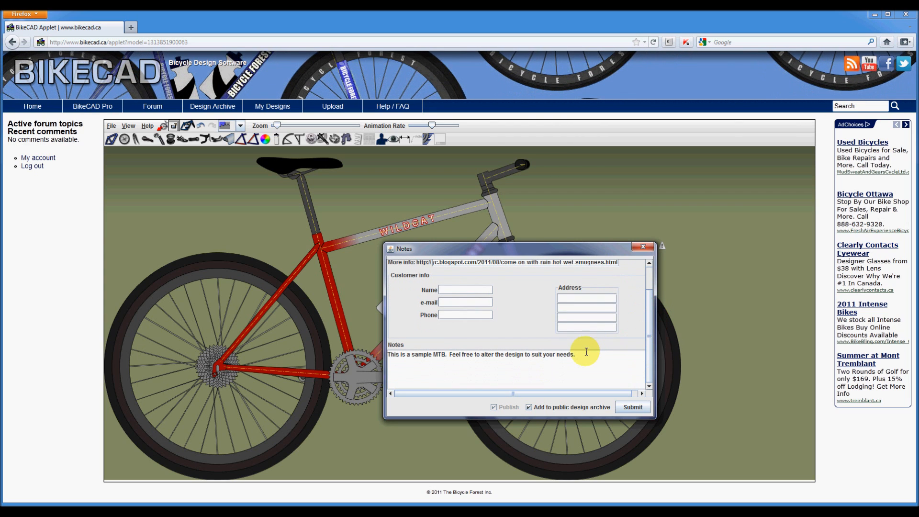
Replace the notes with the 'perfect bicycle for the urban jungle' text, add to the public archive and submit
triple_click(481, 354)
text(This is the Wildcat)
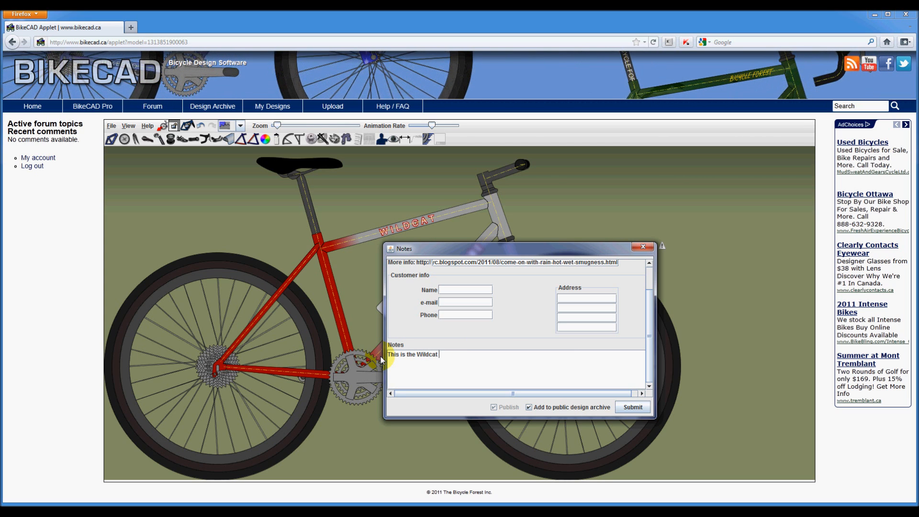
text(Rock Machine.  The perfect bicycle for the)
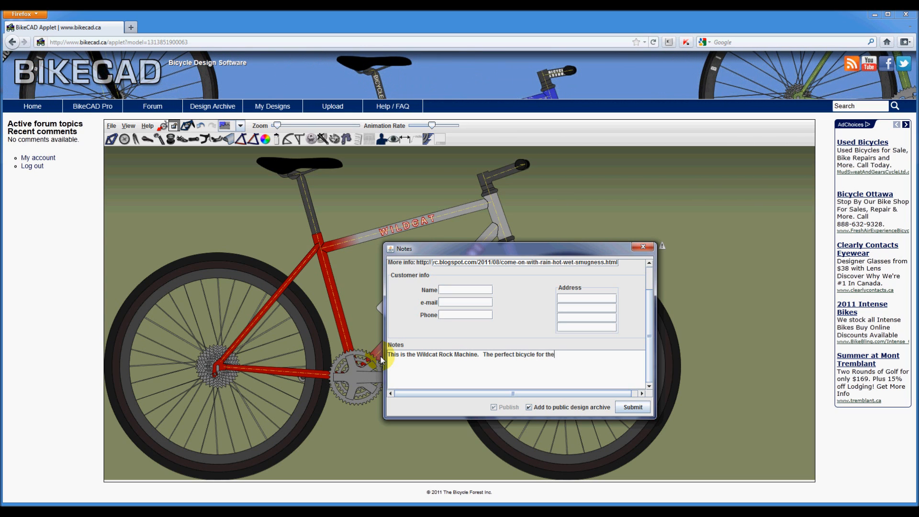
text(urban ju)
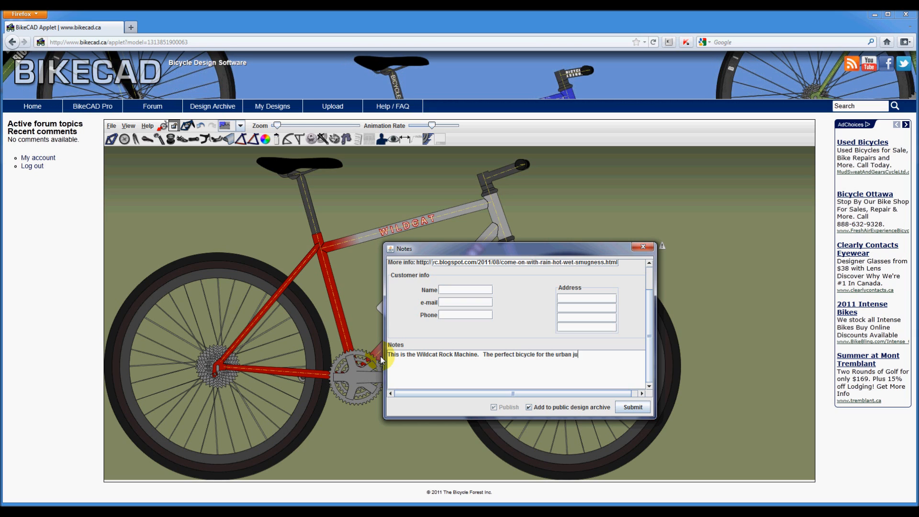
text(ngle.)
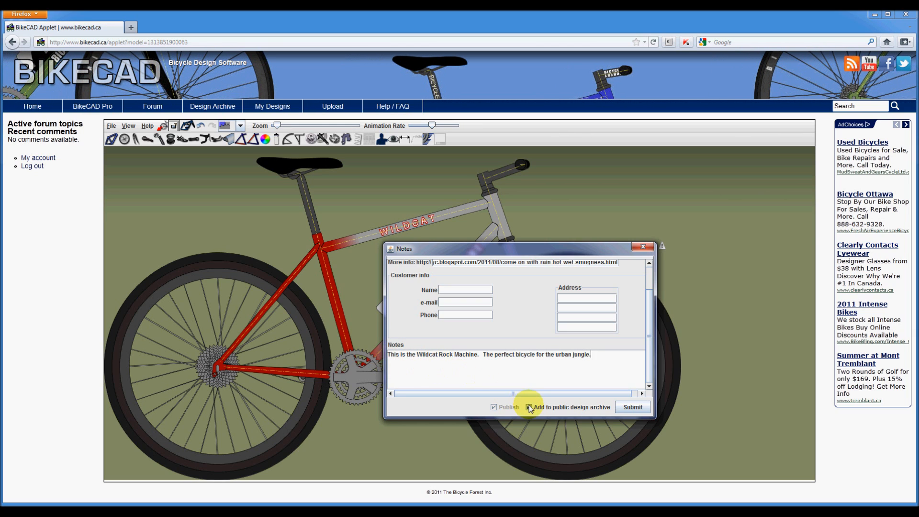
click(529, 407)
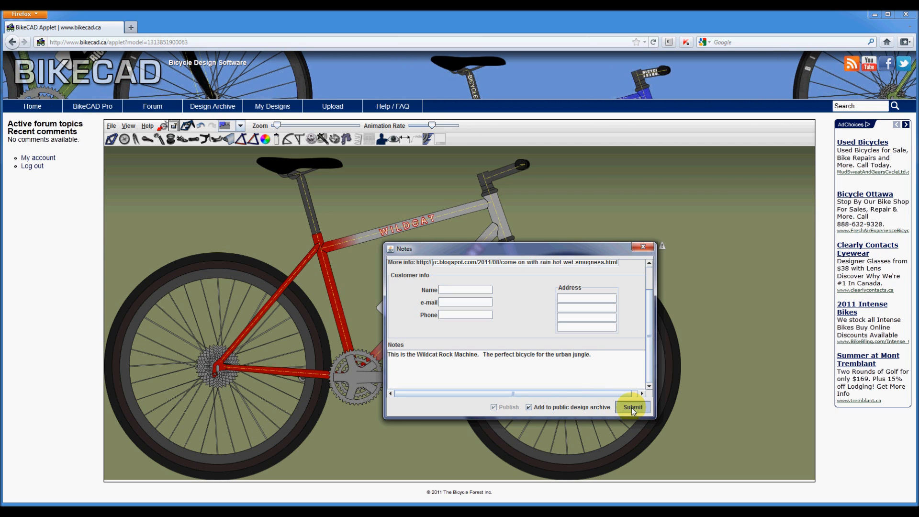
click(632, 407)
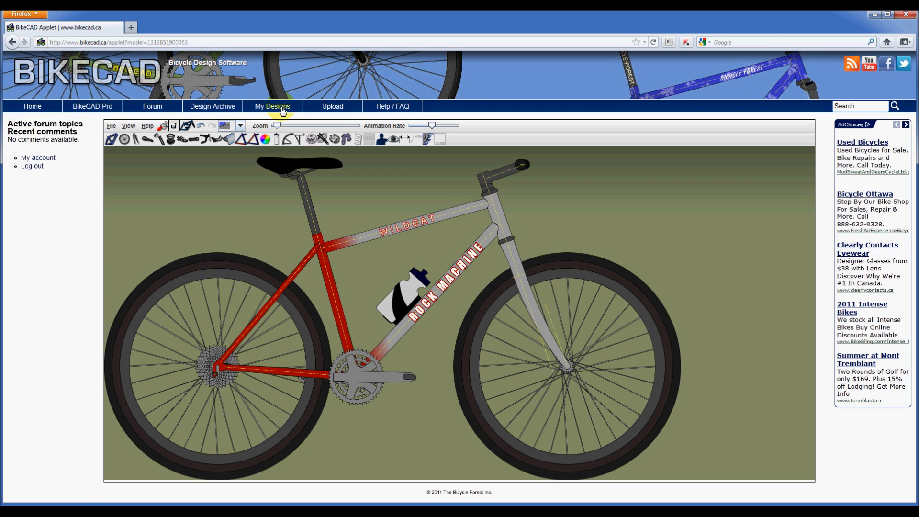
mouse_move(271, 107)
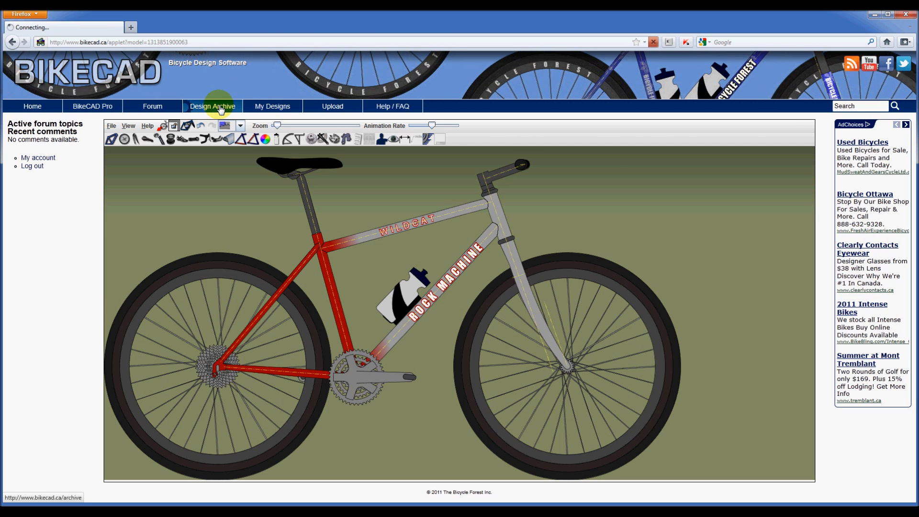
Go to the Design Archive and open the Wildcat Rock Machine's design page
click(212, 107)
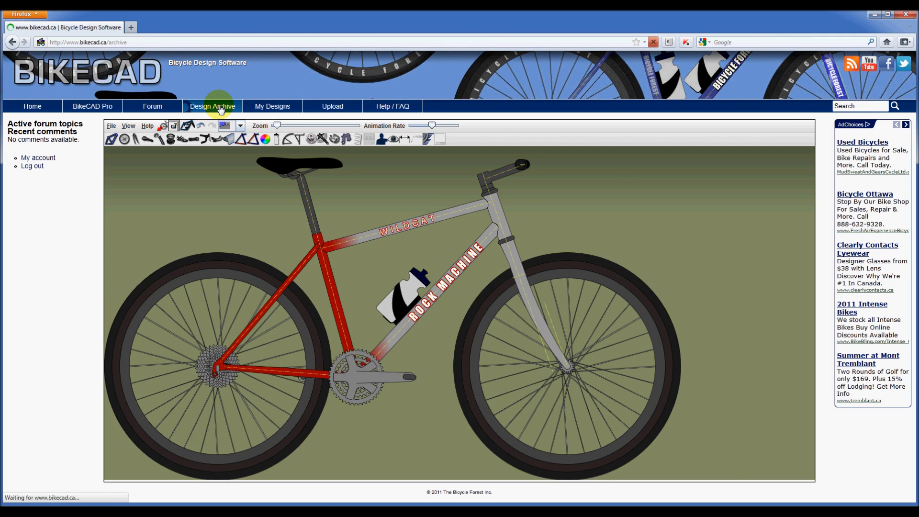
click(213, 106)
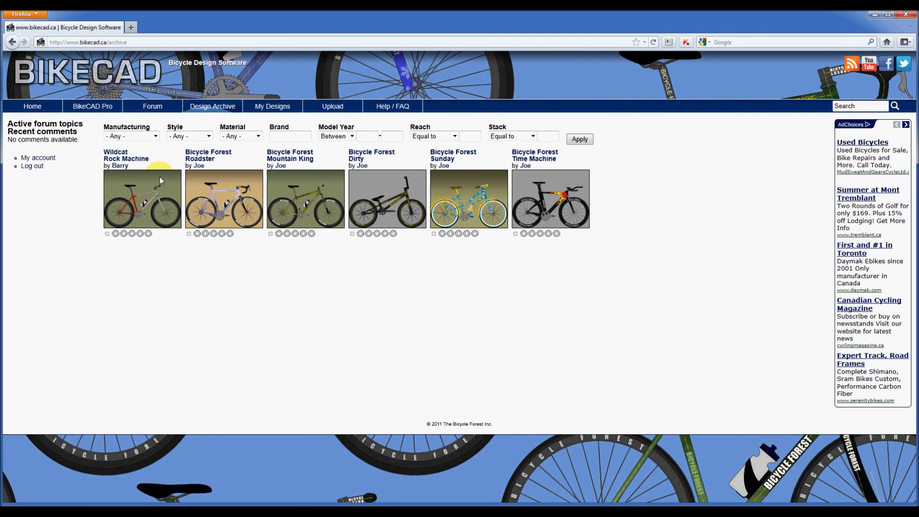
click(125, 158)
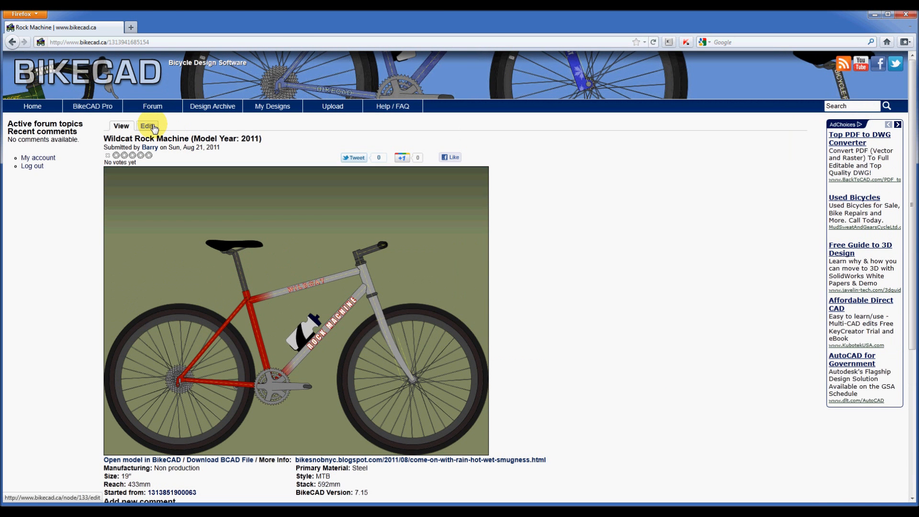
Enter Edit mode, select the caption text and untick the public design archive listing
click(147, 125)
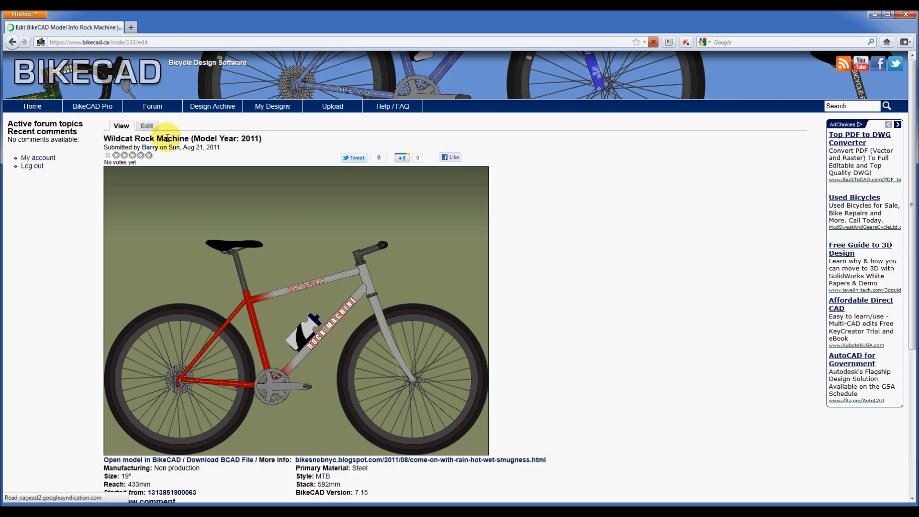
click(146, 126)
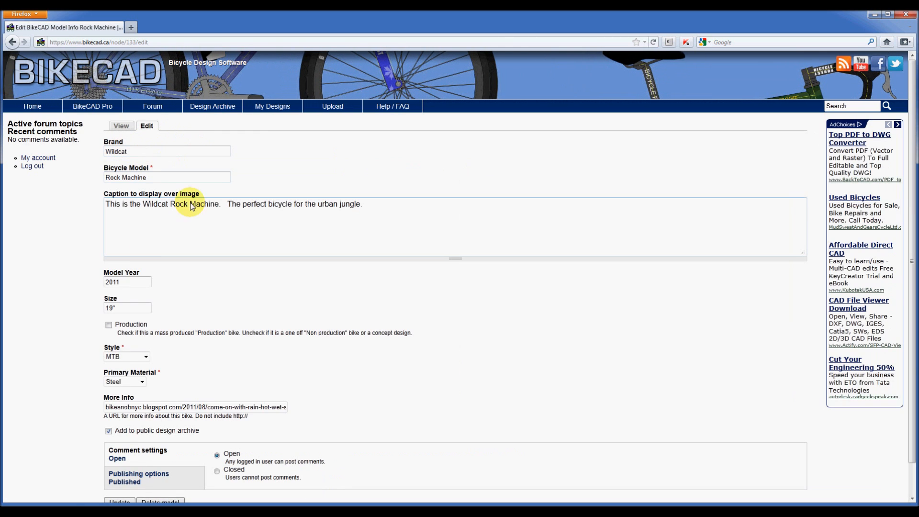
triple_click(189, 204)
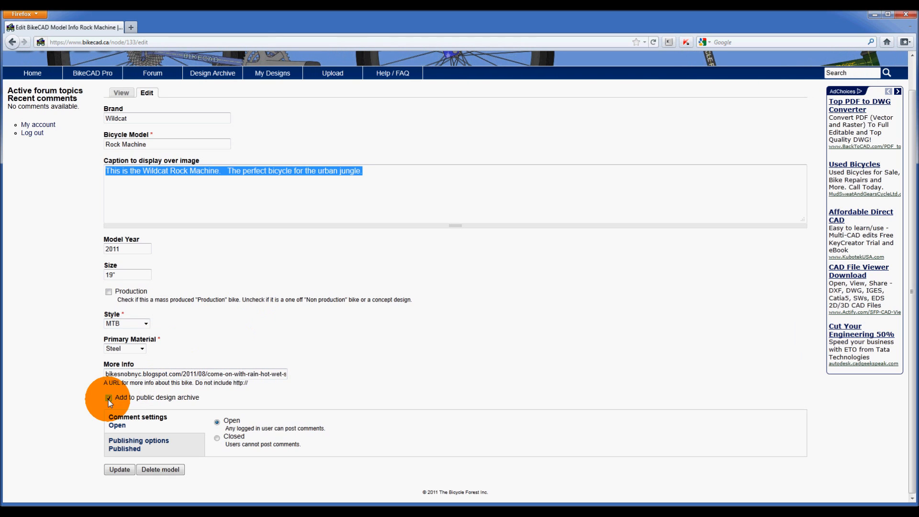
click(108, 397)
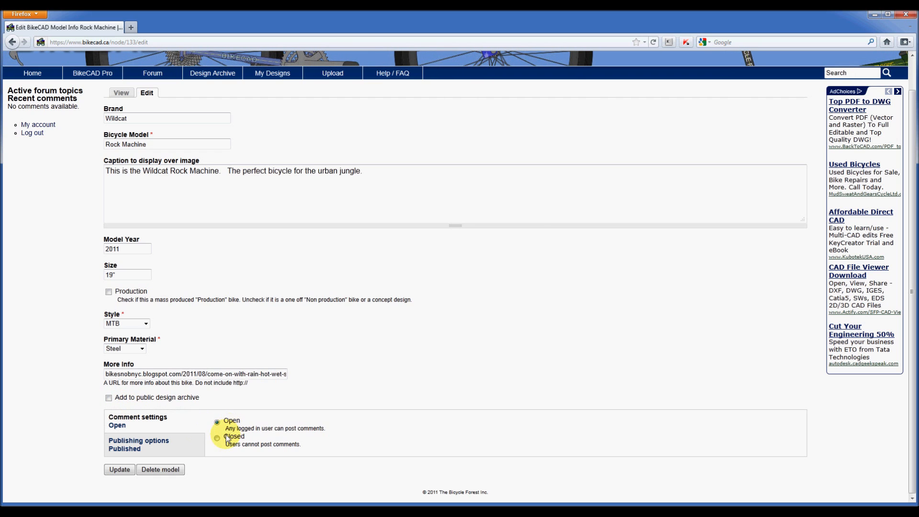
Toggle comment settings closed then open, show Publishing options and toggle Published
click(217, 438)
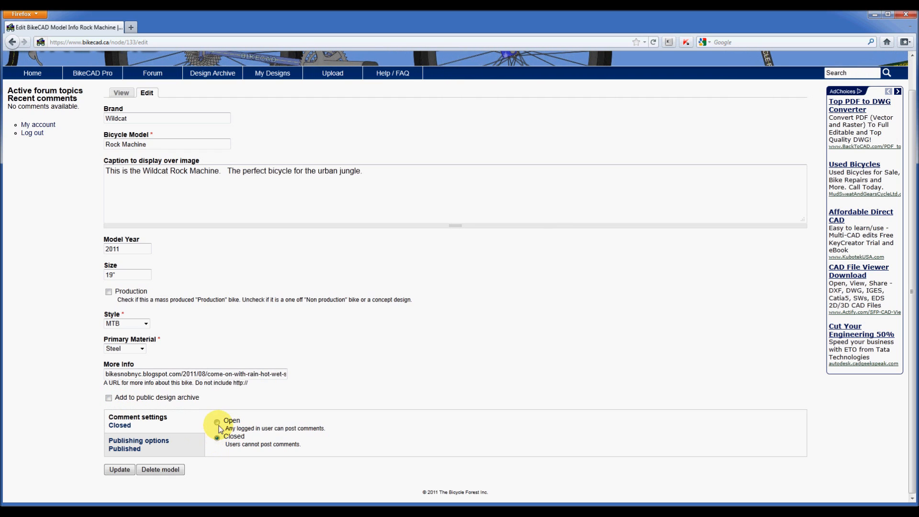
click(217, 421)
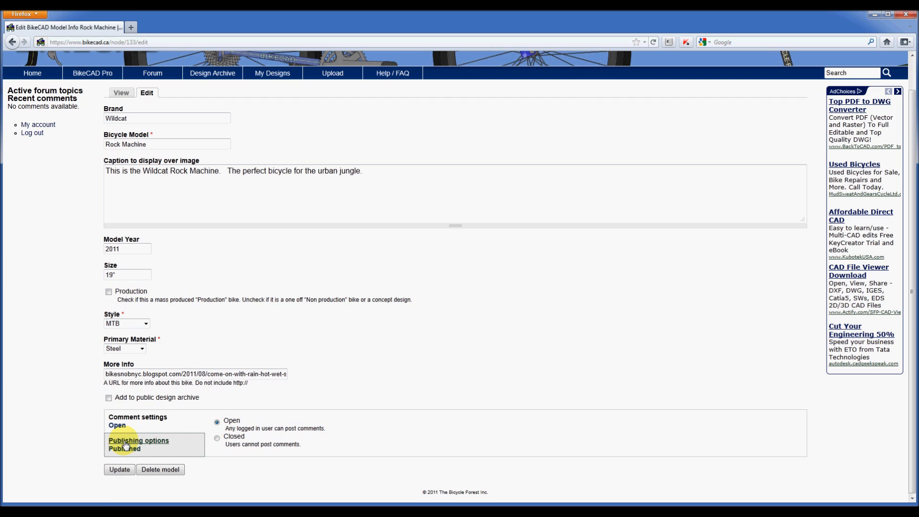
click(138, 440)
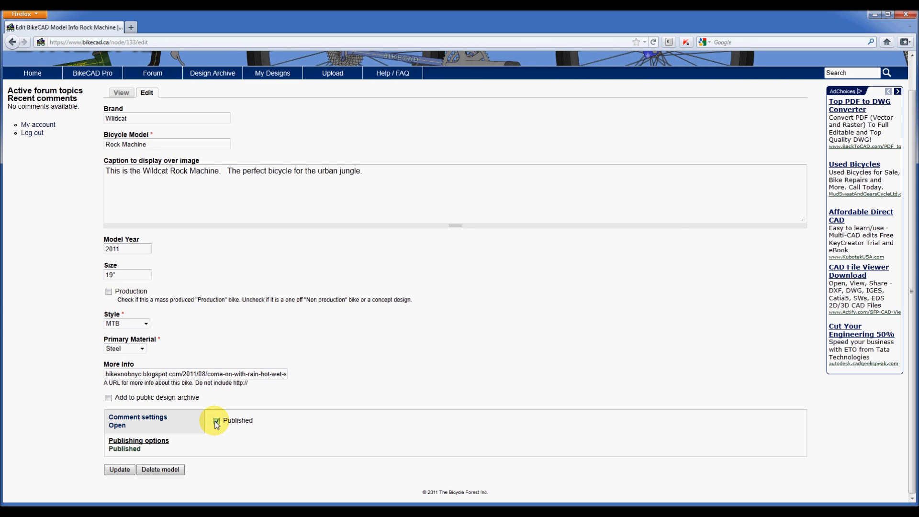
click(215, 421)
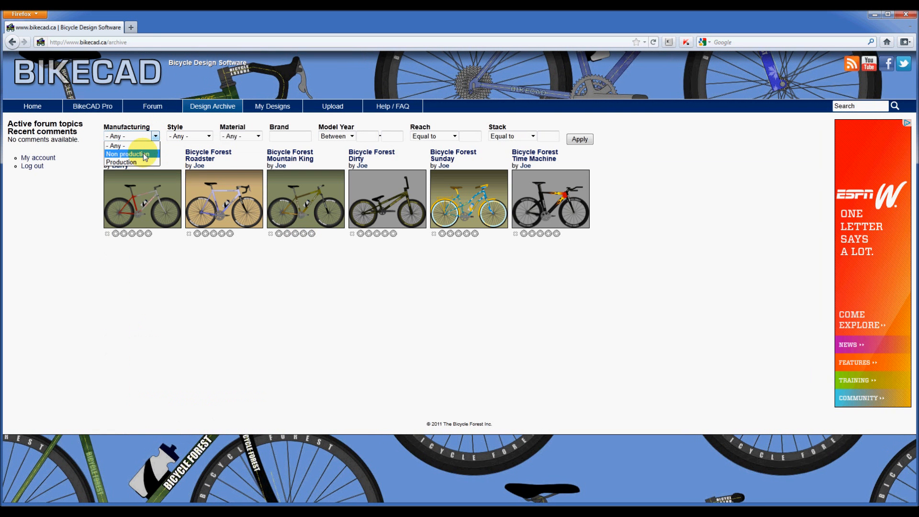
click(131, 146)
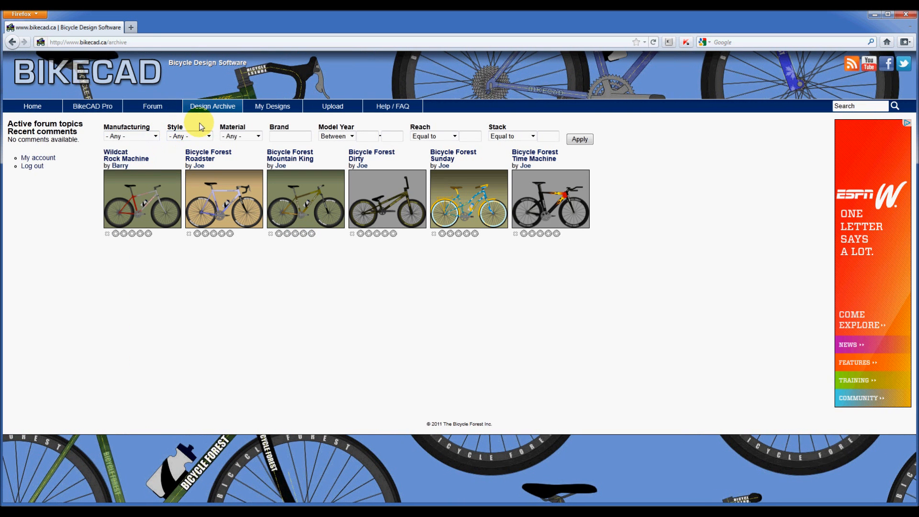
click(189, 135)
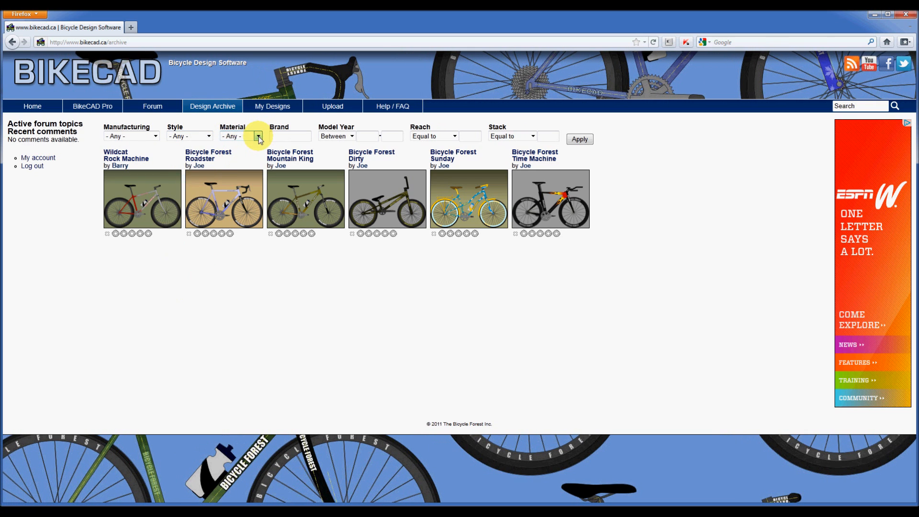
click(257, 135)
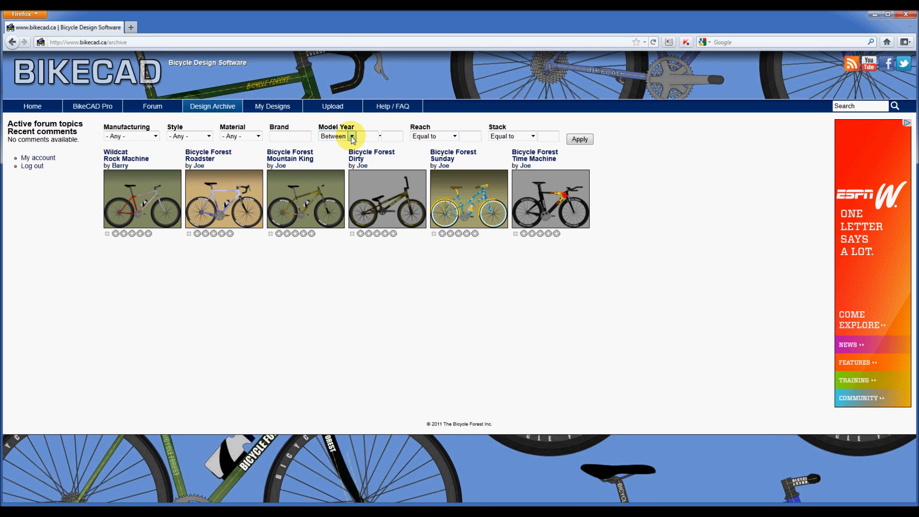
mouse_move(510, 135)
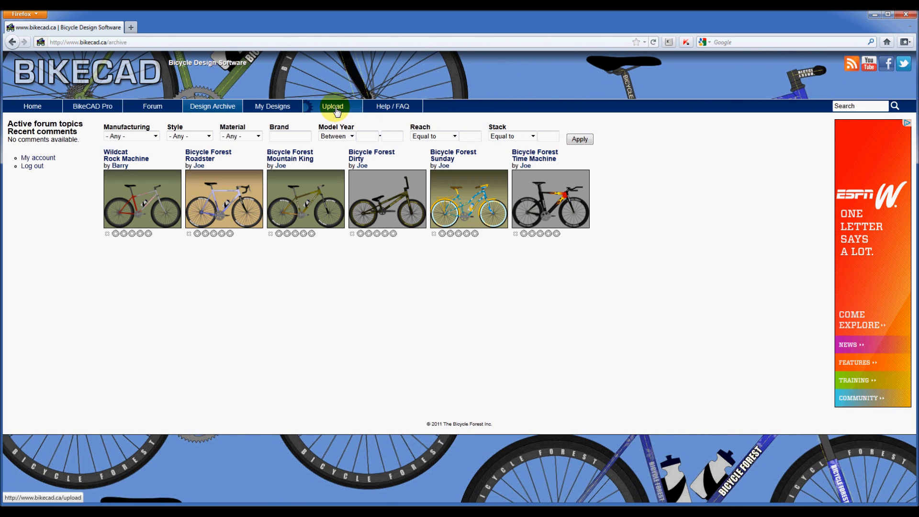
Go to the Upload a BCAD file page from the site menu
click(332, 106)
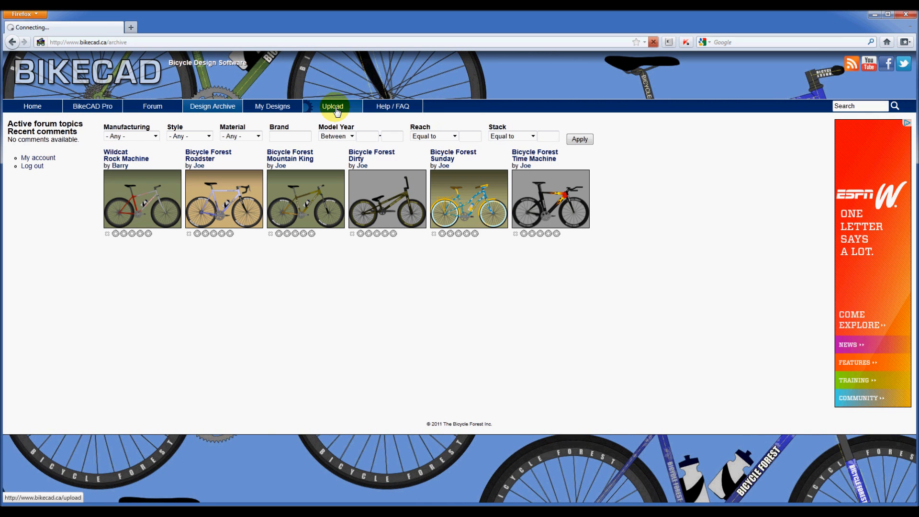
click(332, 106)
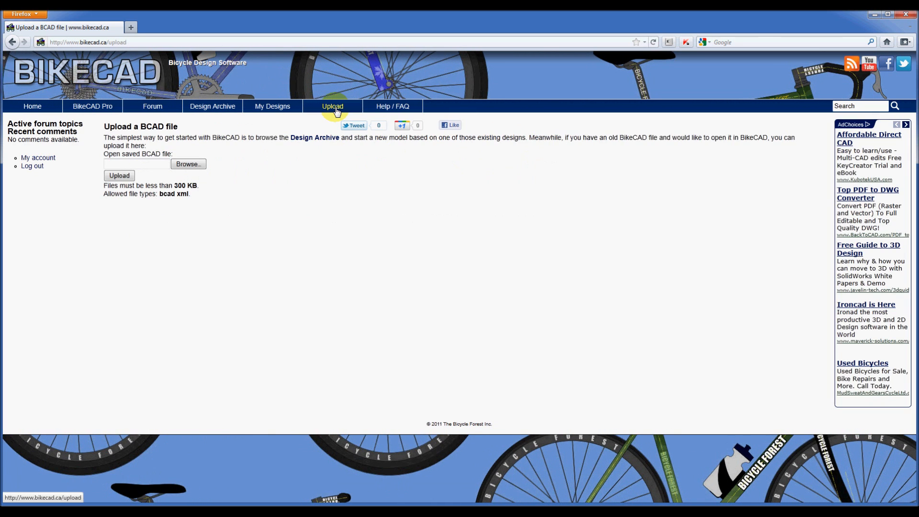